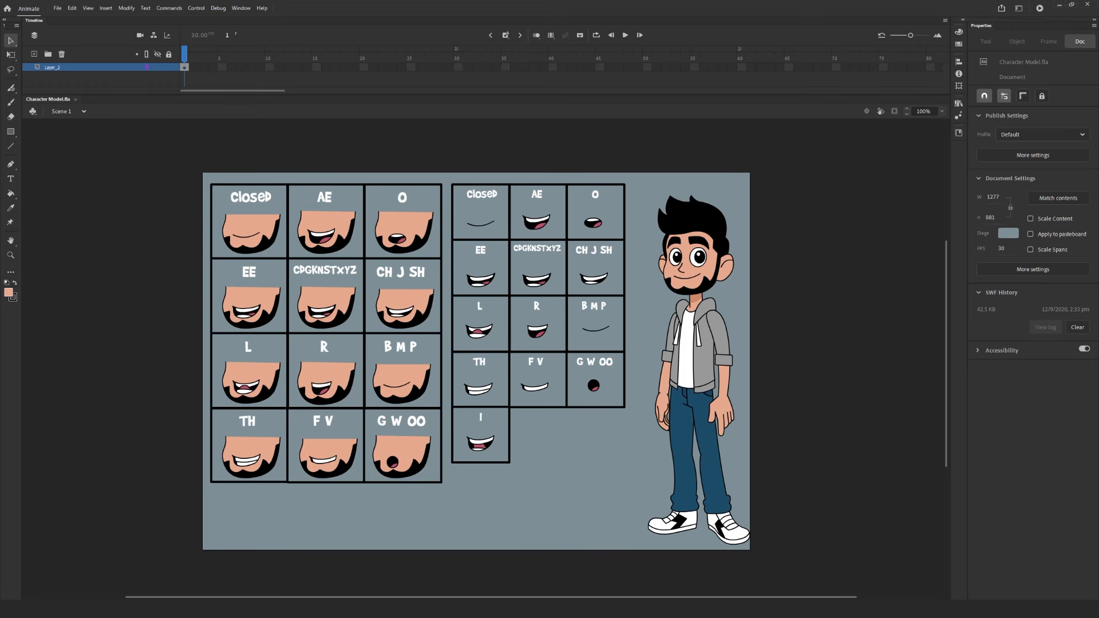
mouse_move(891, 244)
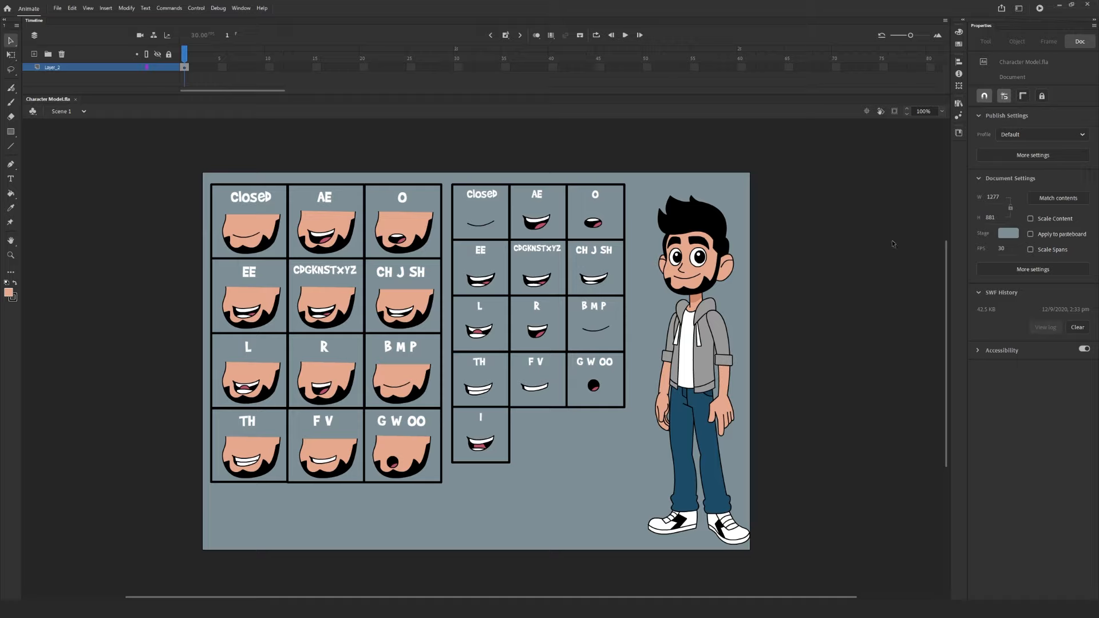
mouse_move(755, 266)
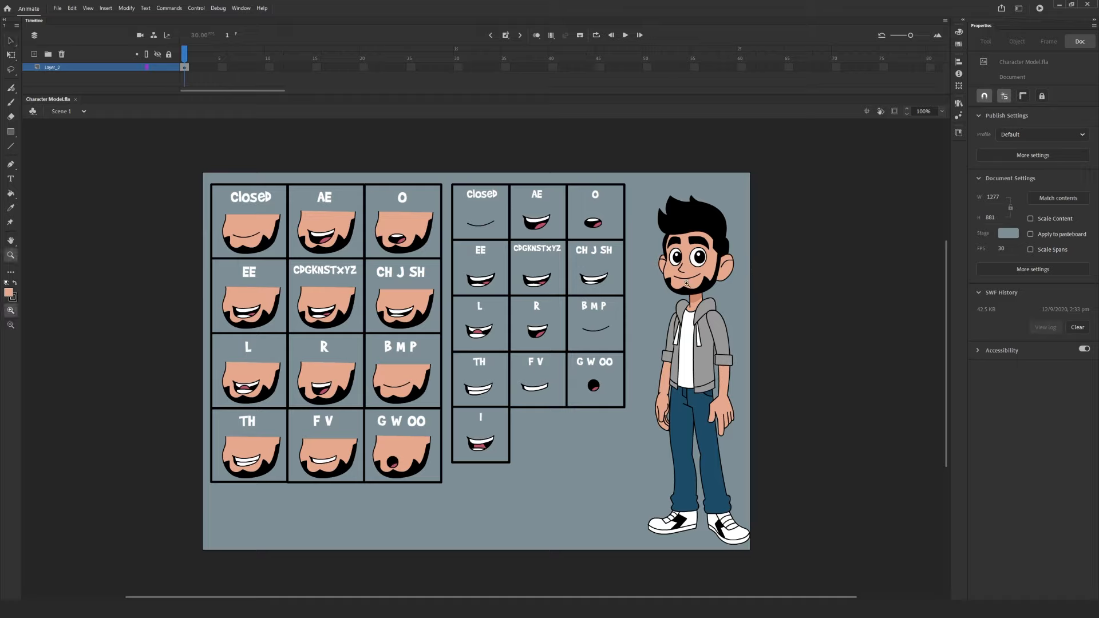
mouse_move(556, 307)
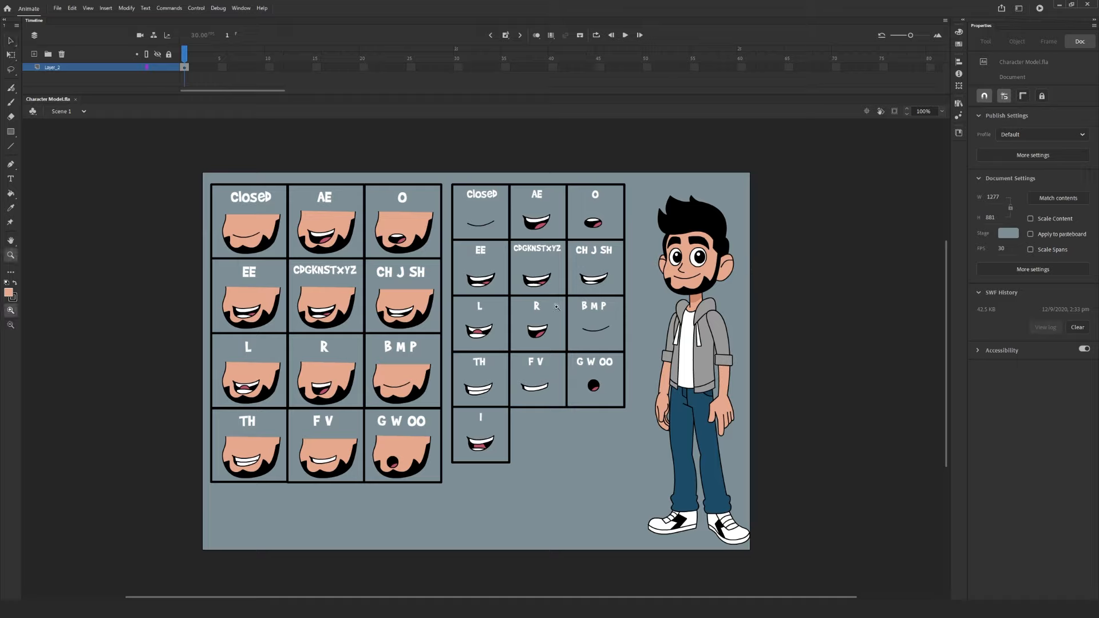
mouse_move(548, 310)
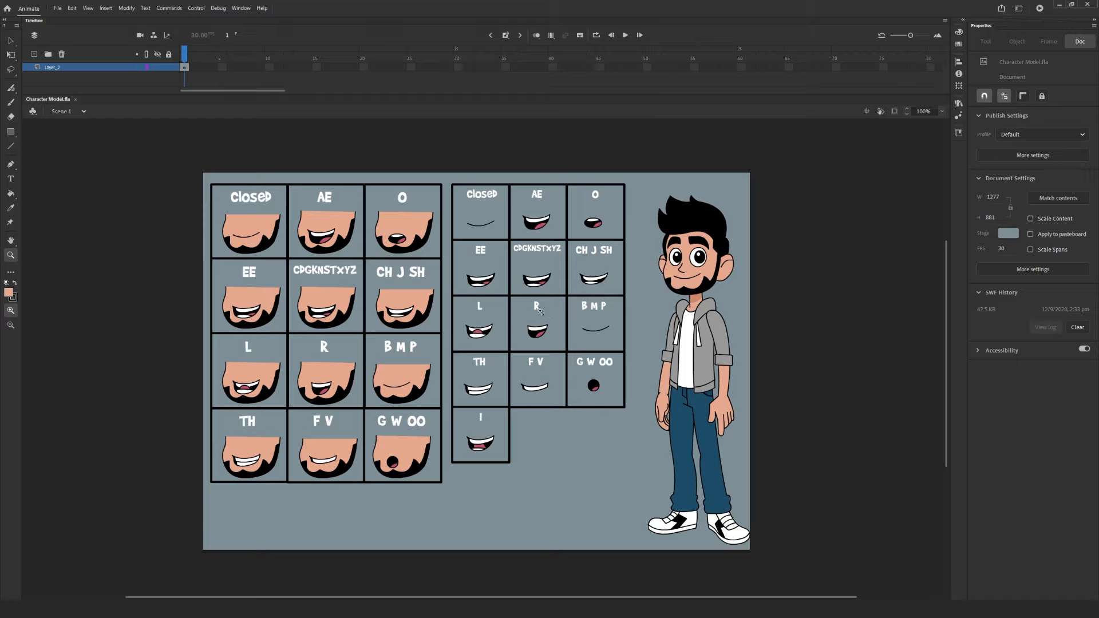
mouse_move(529, 305)
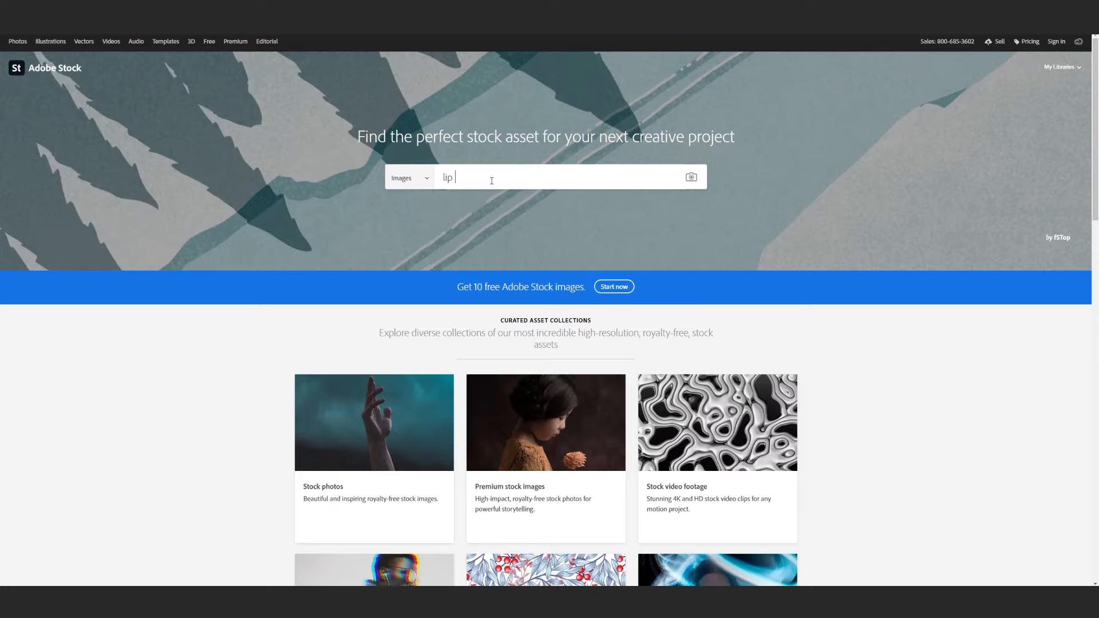
Search Adobe Stock for 'lip sync' and browse the 917 mouth-shape chart results
text(sync)
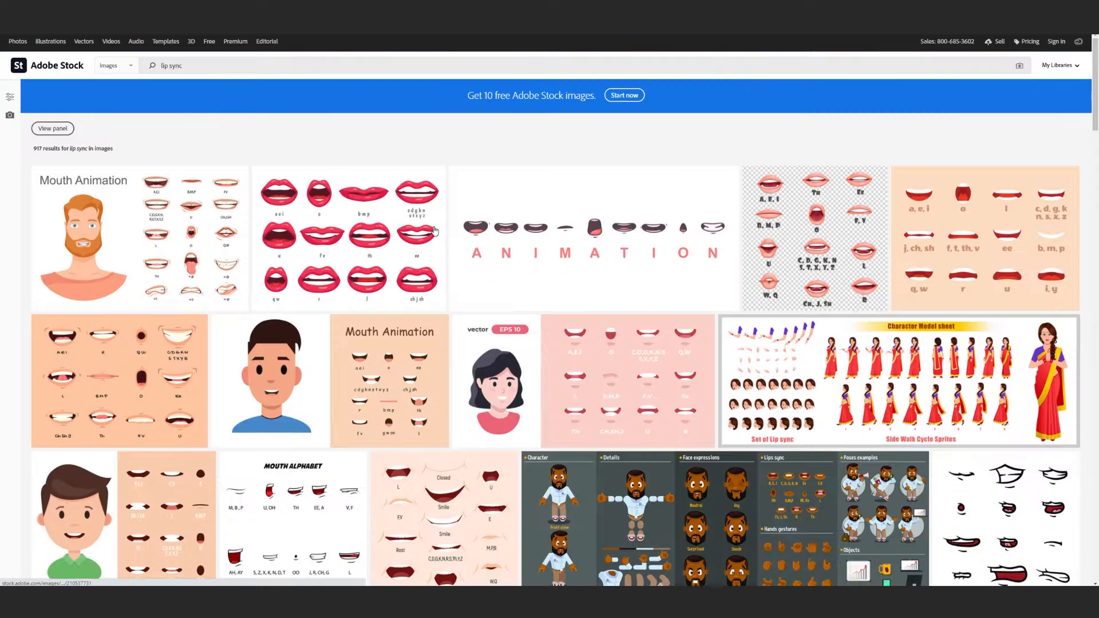
scroll(down, 3)
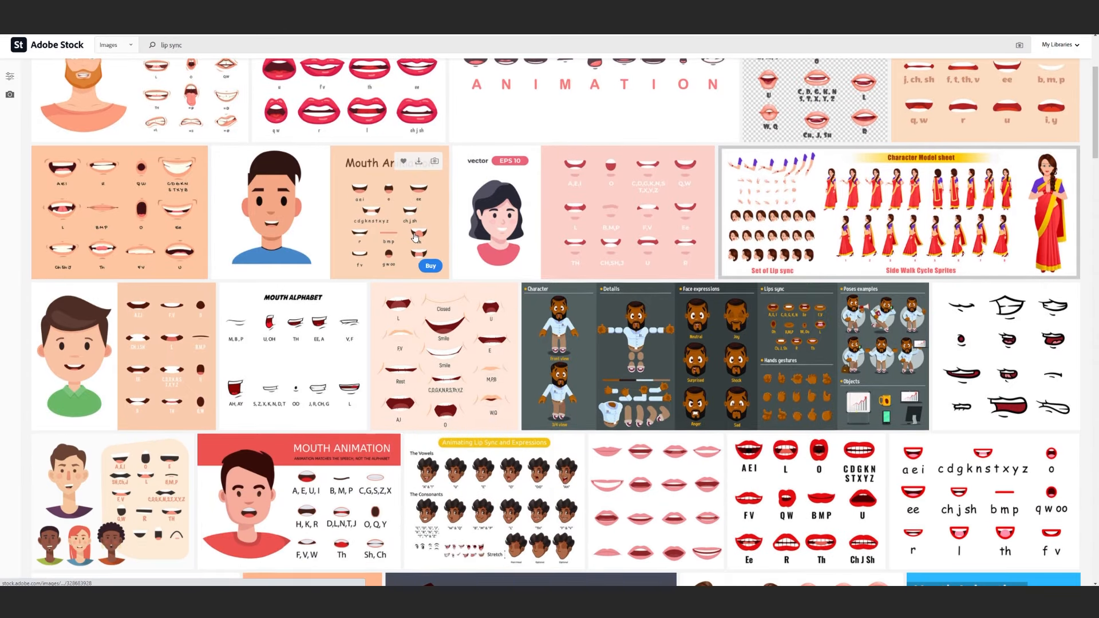
scroll(down, 3)
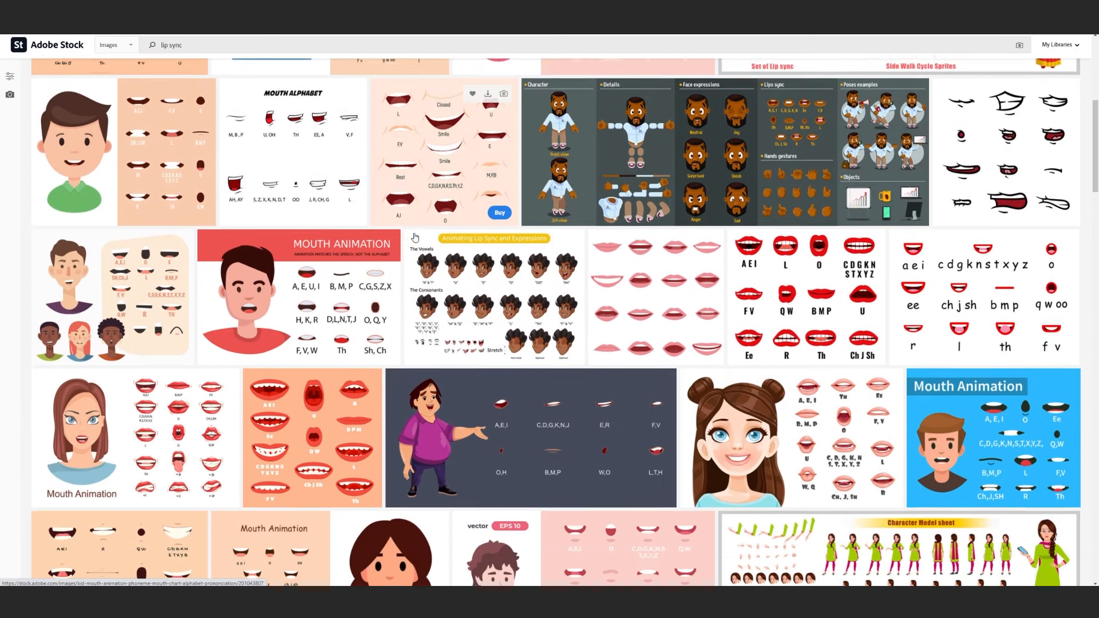
scroll(down, 3)
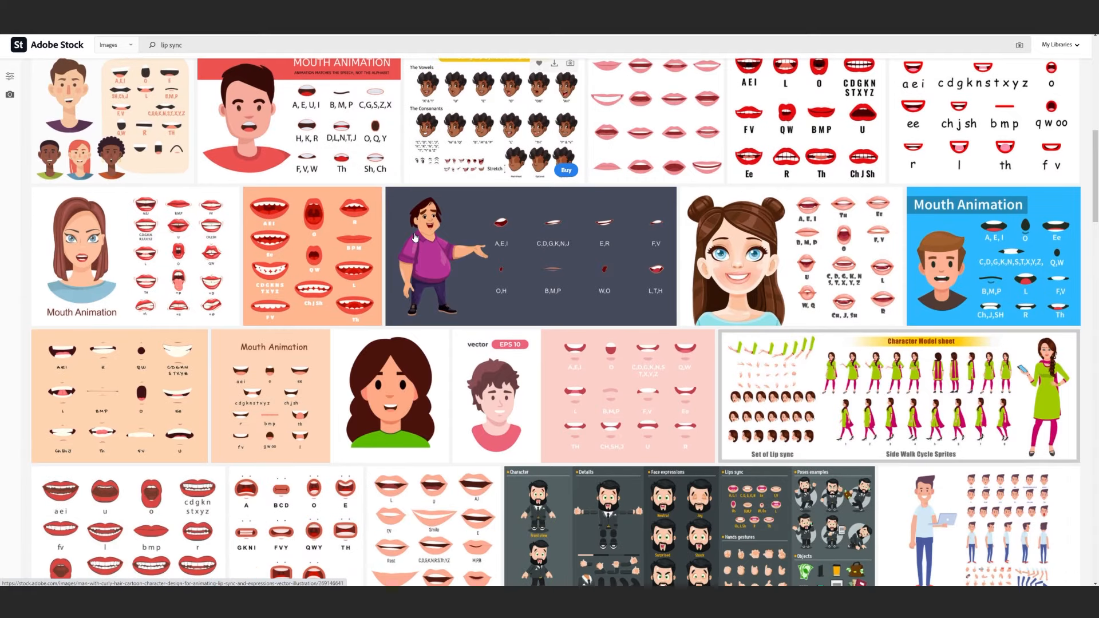
scroll(down, 3)
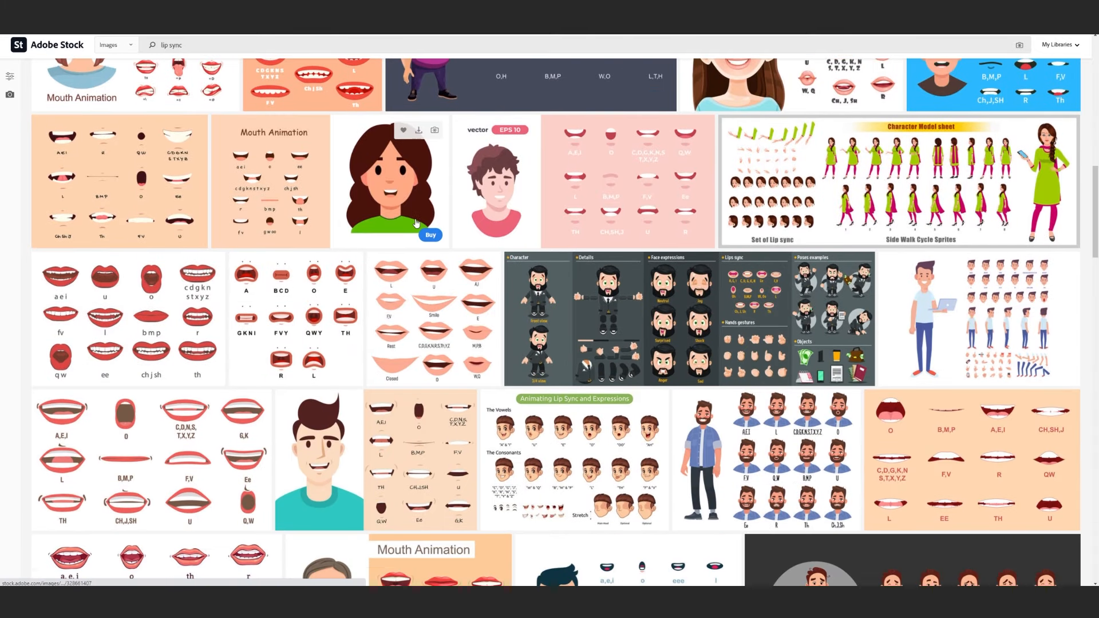
scroll(up, 3)
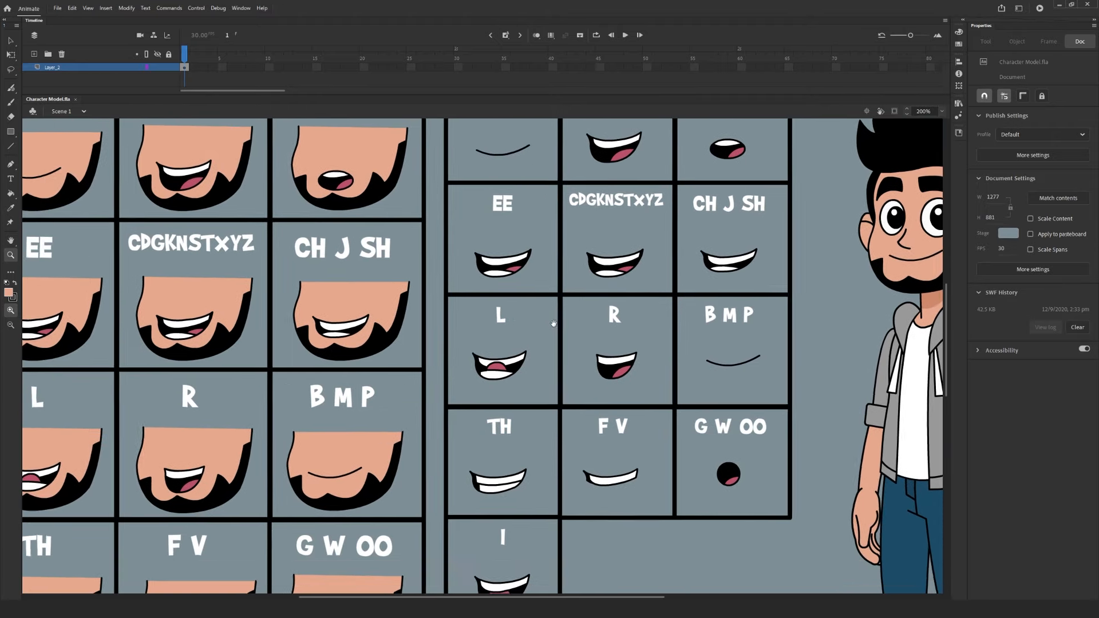
Scroll the stage to inspect the mouth-shape charts beside the character
scroll(down, 3)
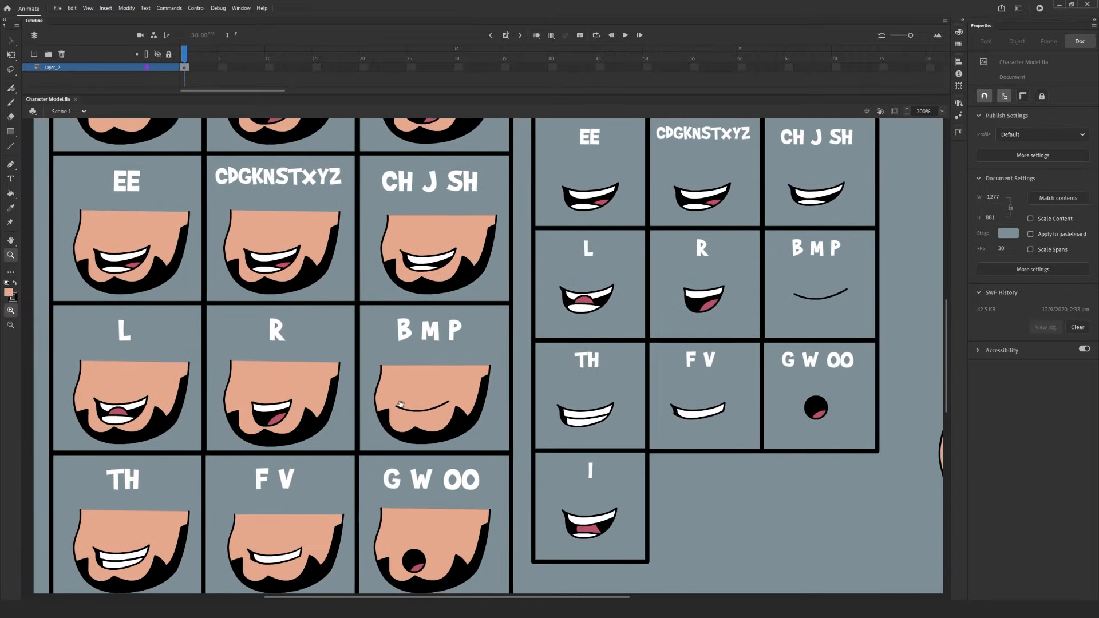
scroll(down, 3)
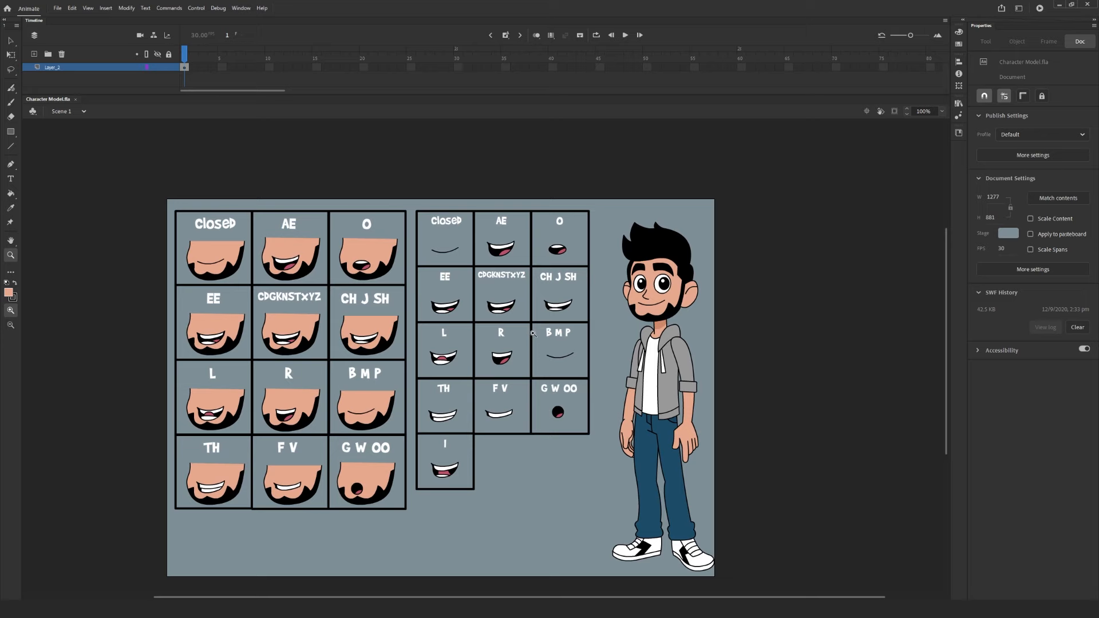
mouse_move(512, 313)
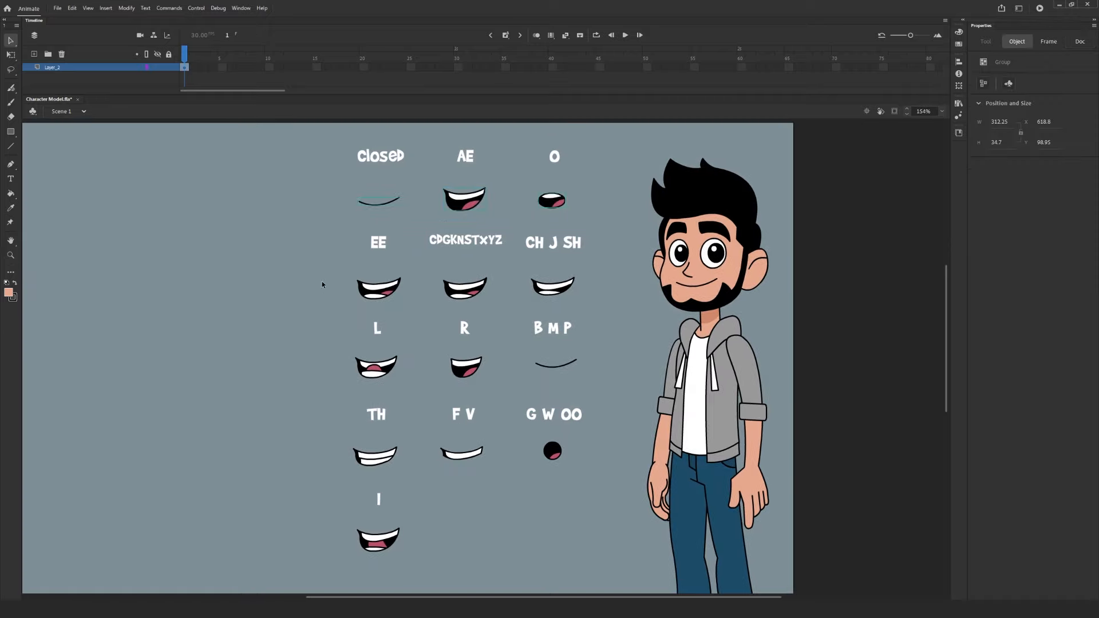
Convert the selected mouth shapes into a graphic symbol named 'Lip Sync'
click(465, 366)
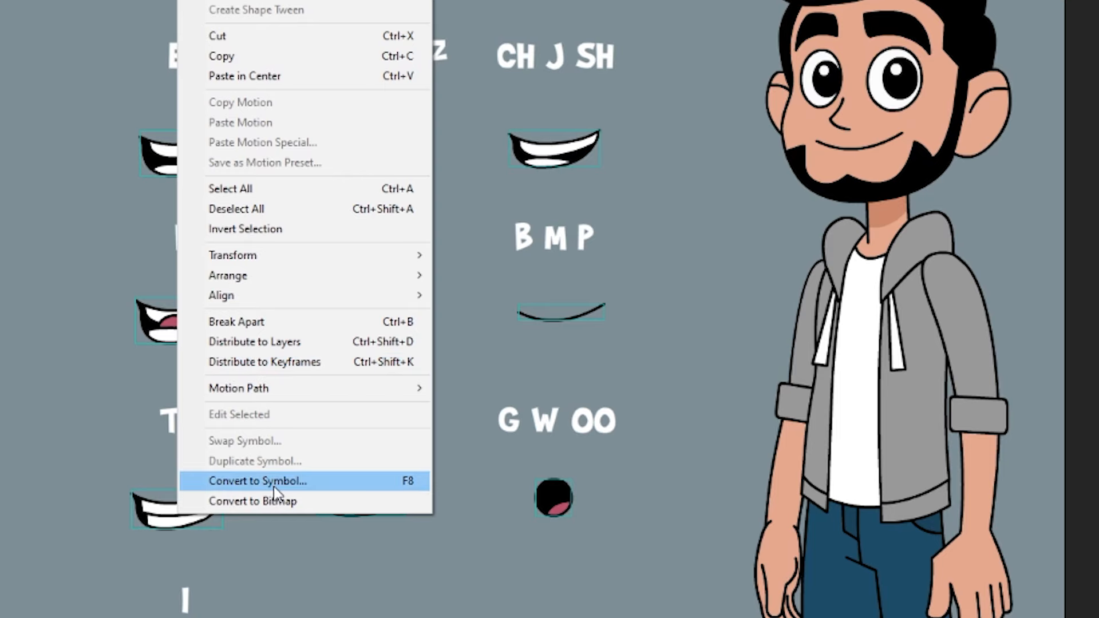
click(257, 480)
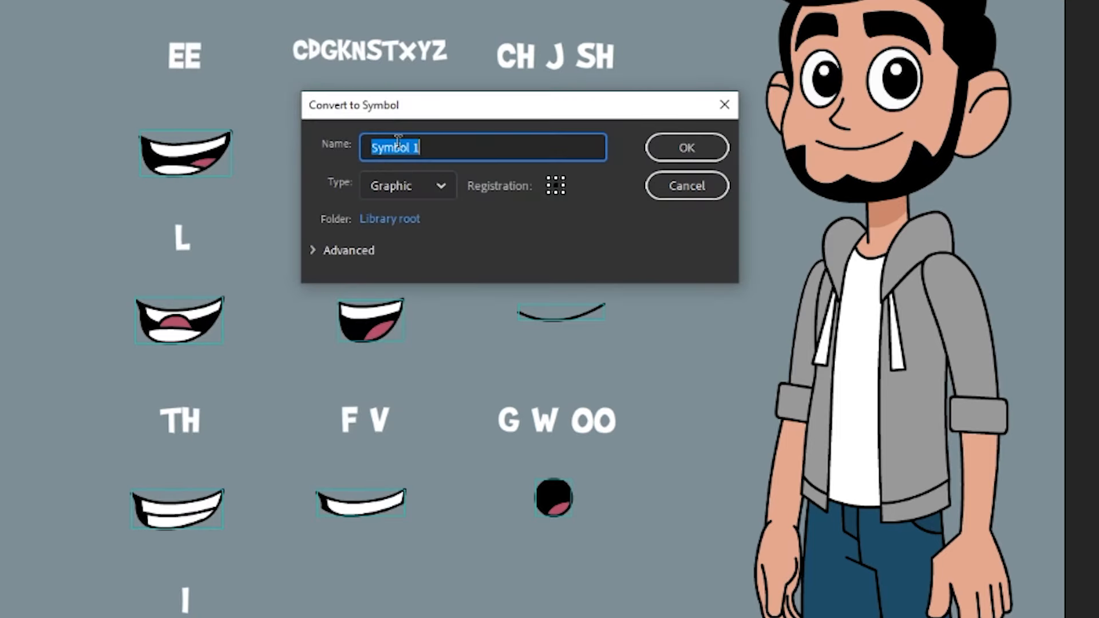
text(Lip Sync)
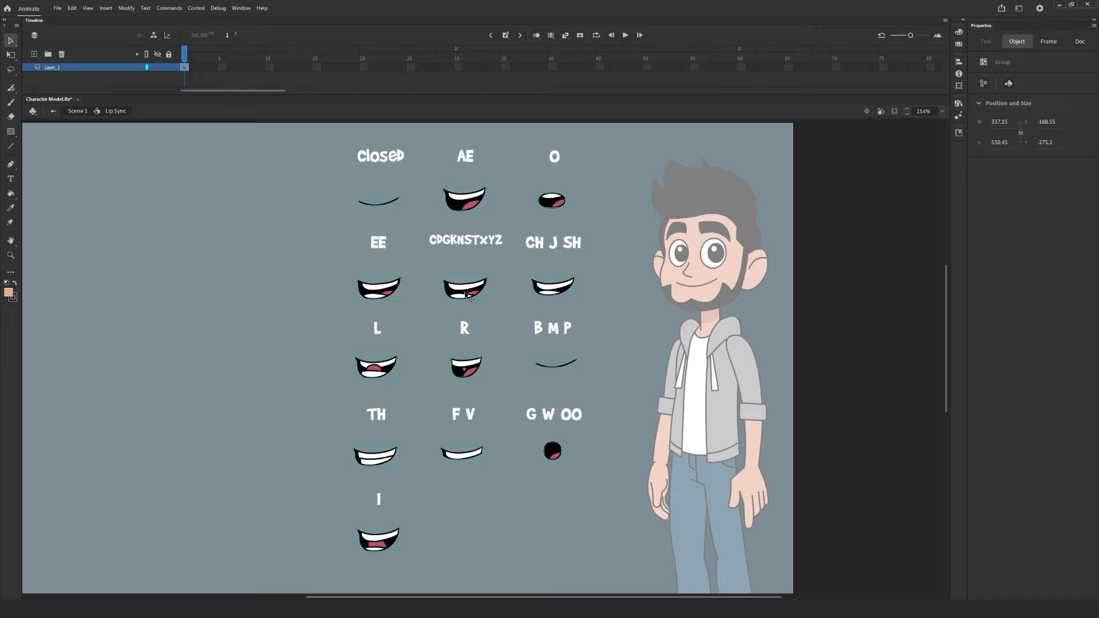
Insert successive keyframes in the Lip Sync symbol, one mouth shape per frame, and review them
click(1079, 41)
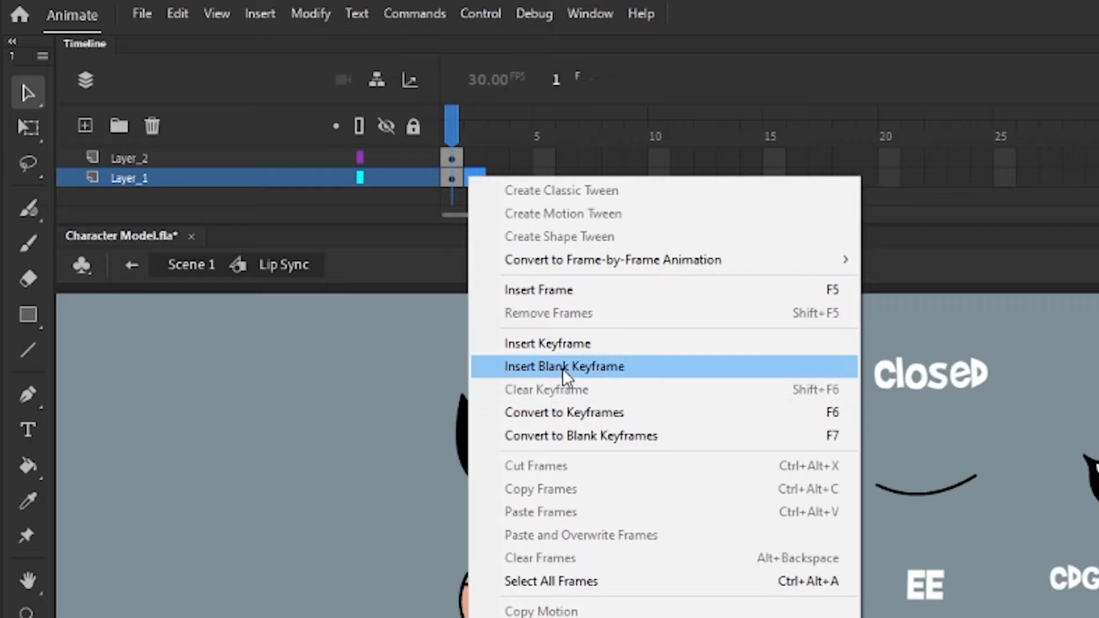
click(564, 366)
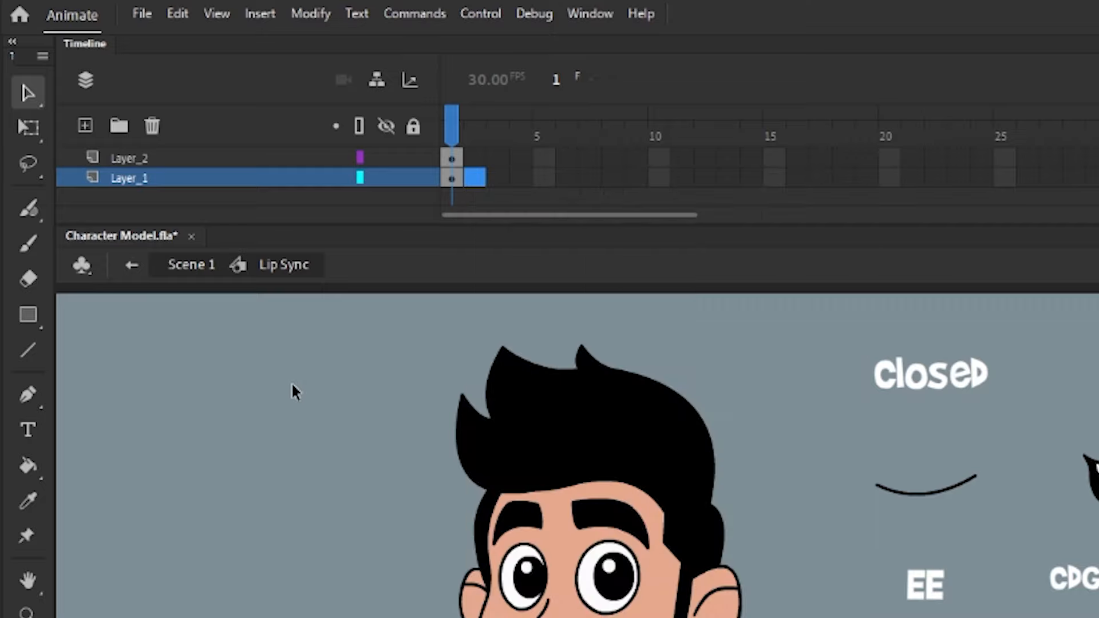
right_click(475, 178)
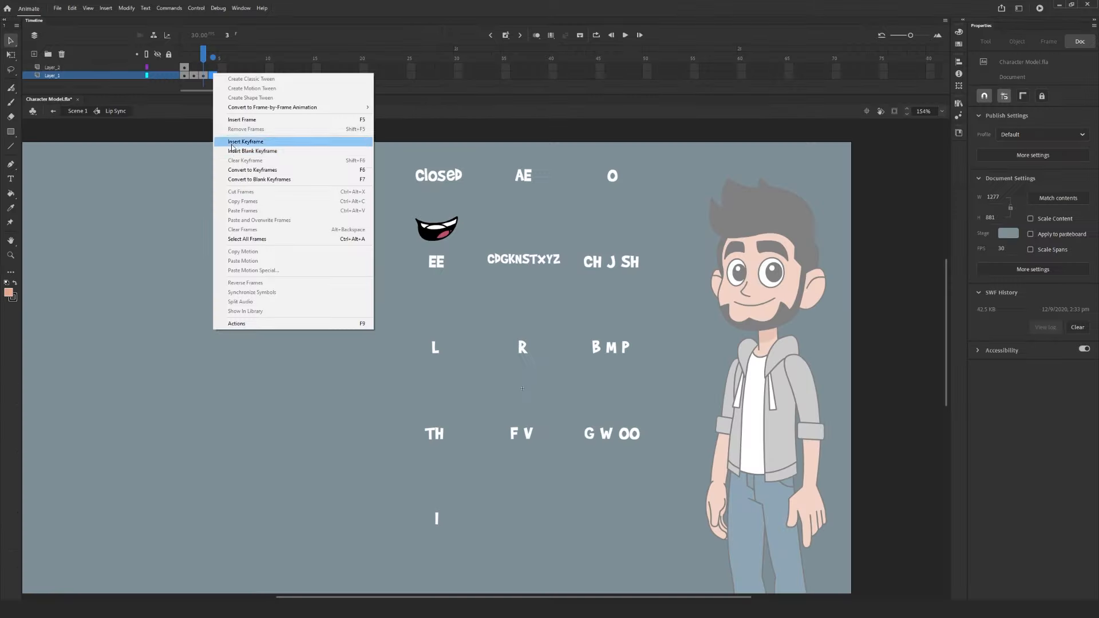
click(245, 141)
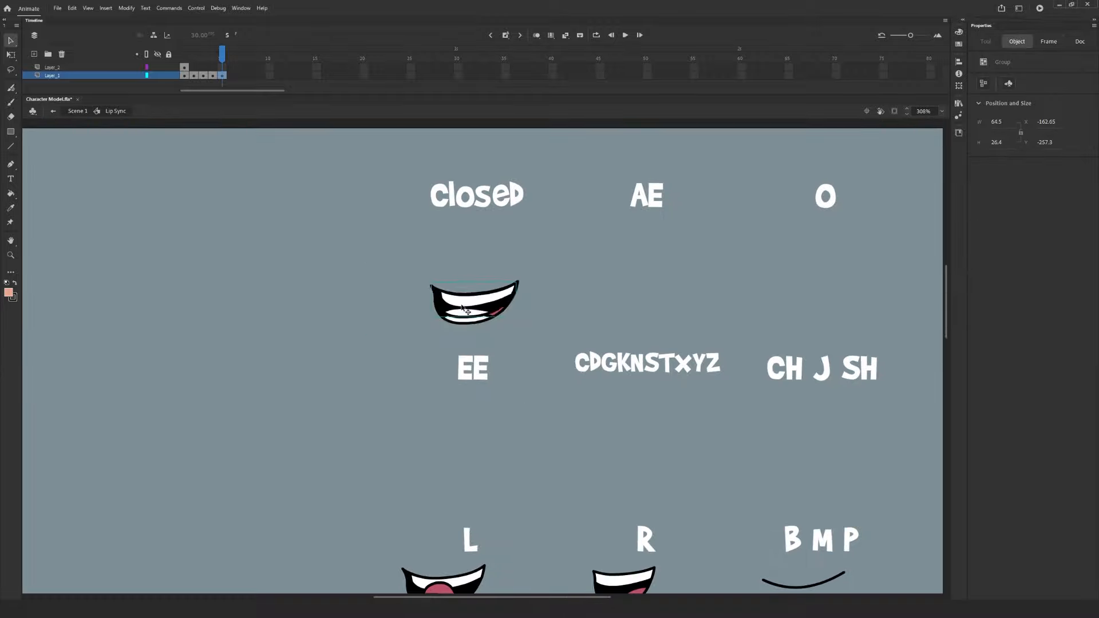
right_click(231, 76)
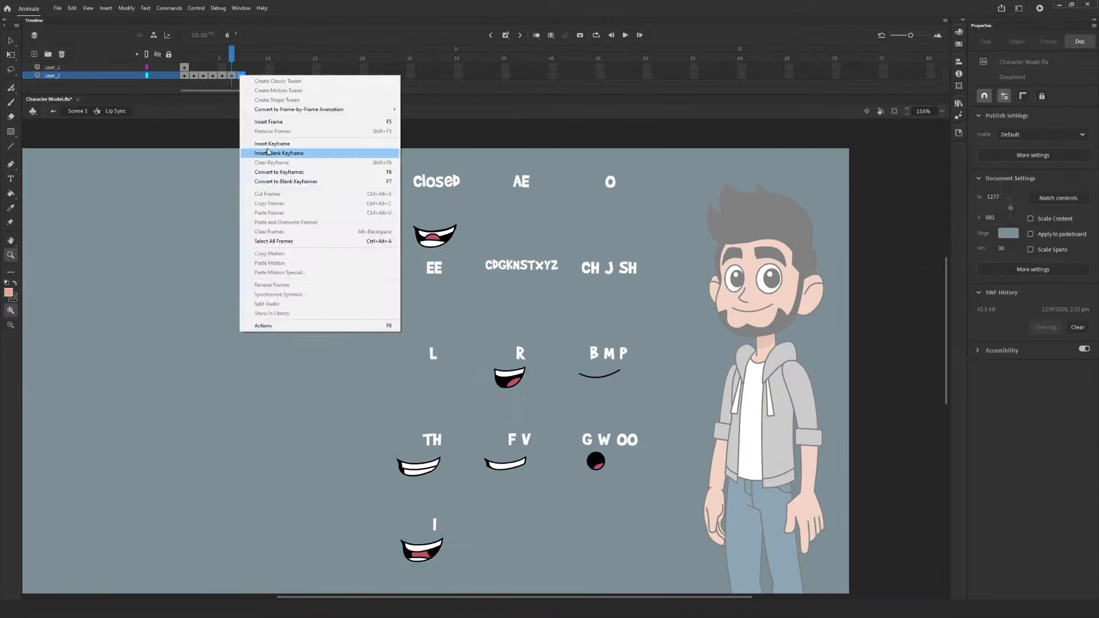
click(278, 152)
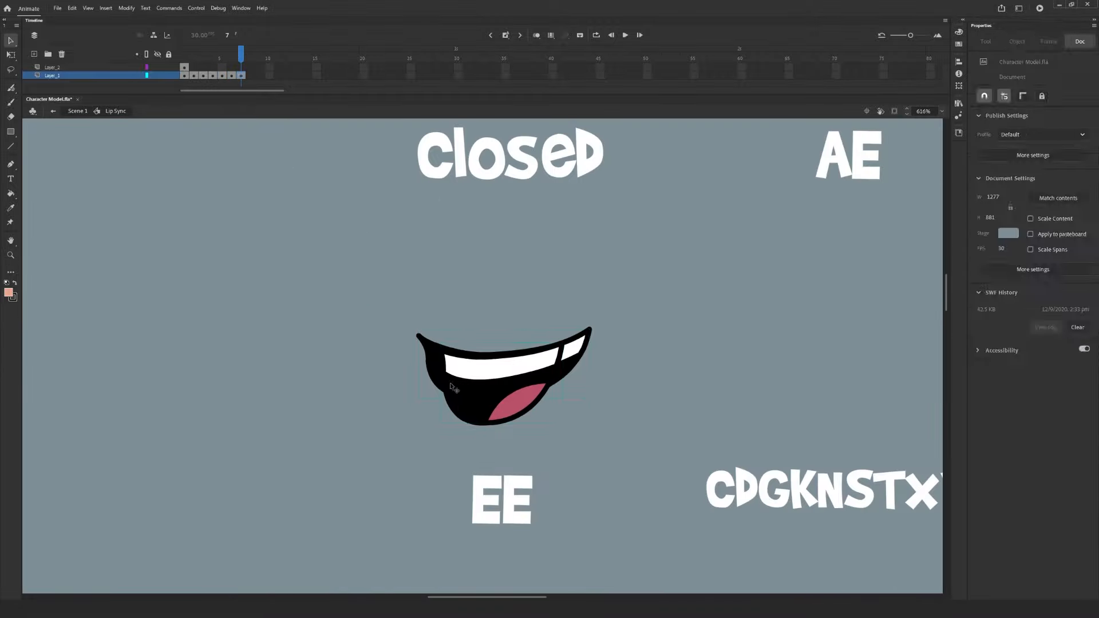
click(251, 51)
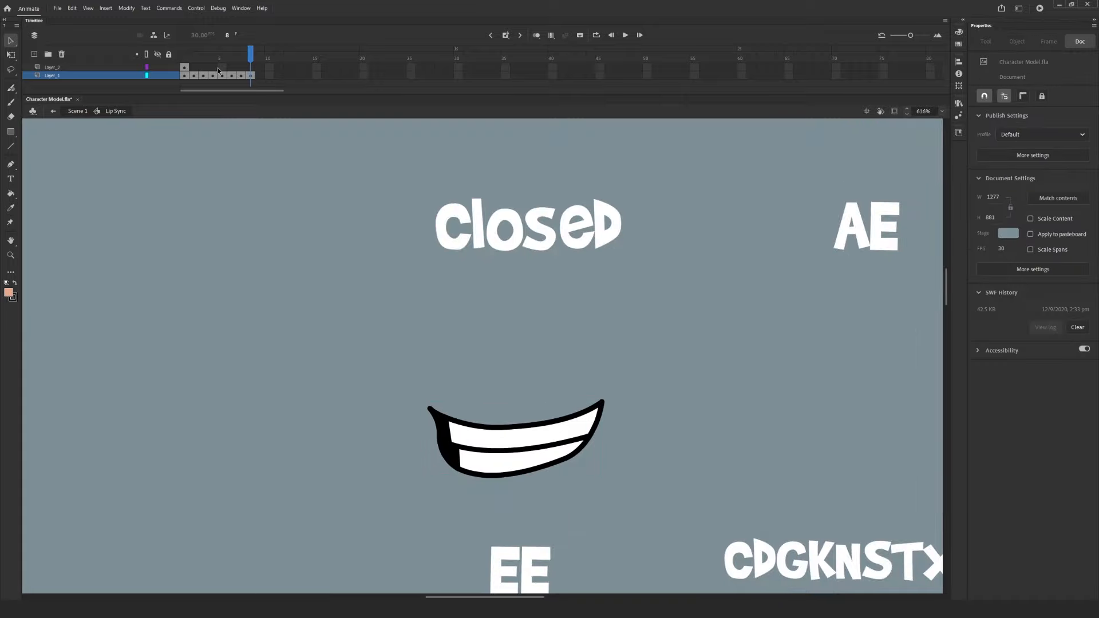
click(222, 52)
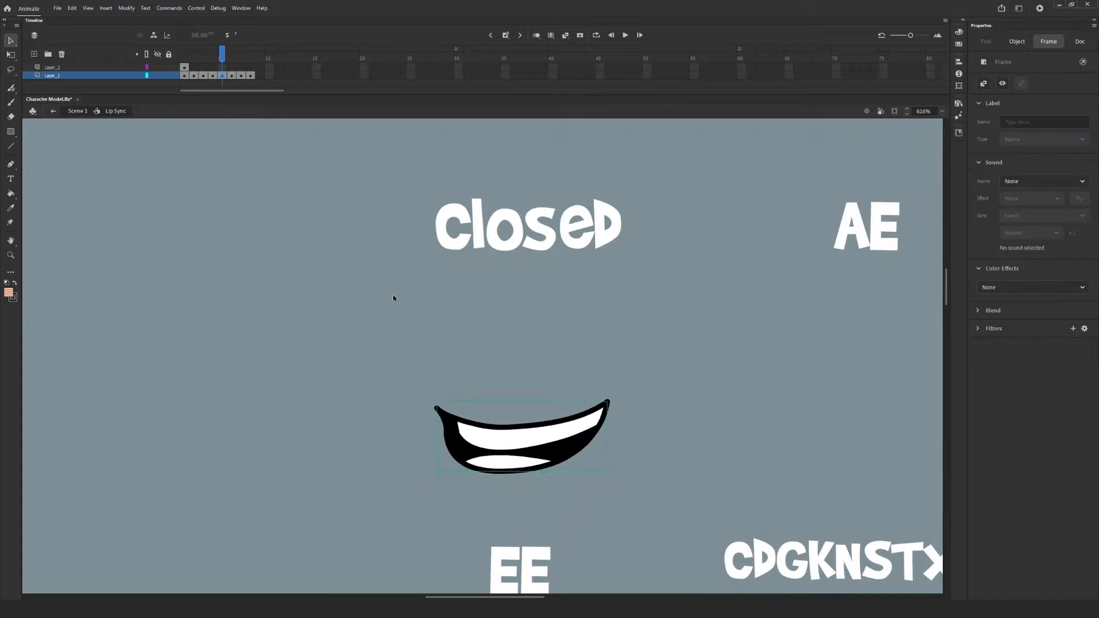
click(260, 52)
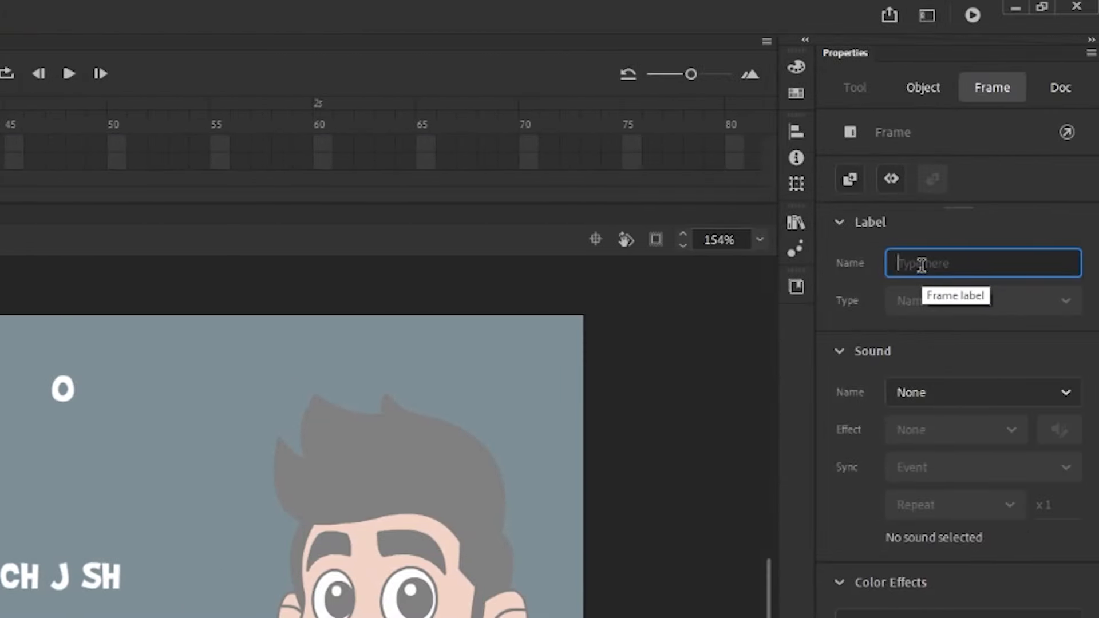
Label the first keyframe 'Closed' and move through the next keyframes to label their visemes
text(Closed)
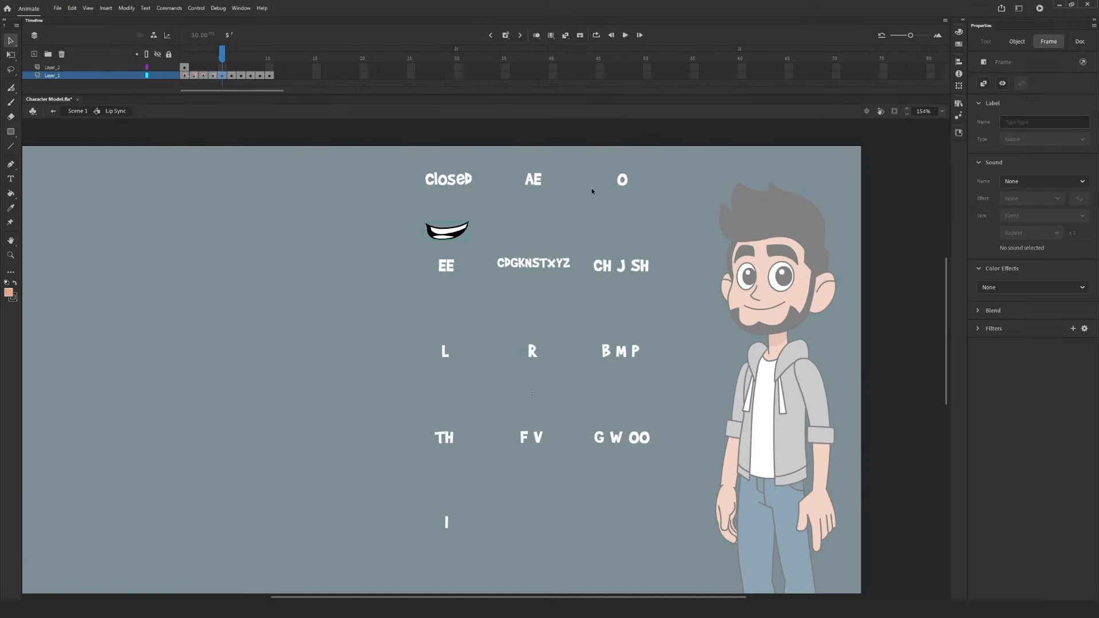
click(251, 54)
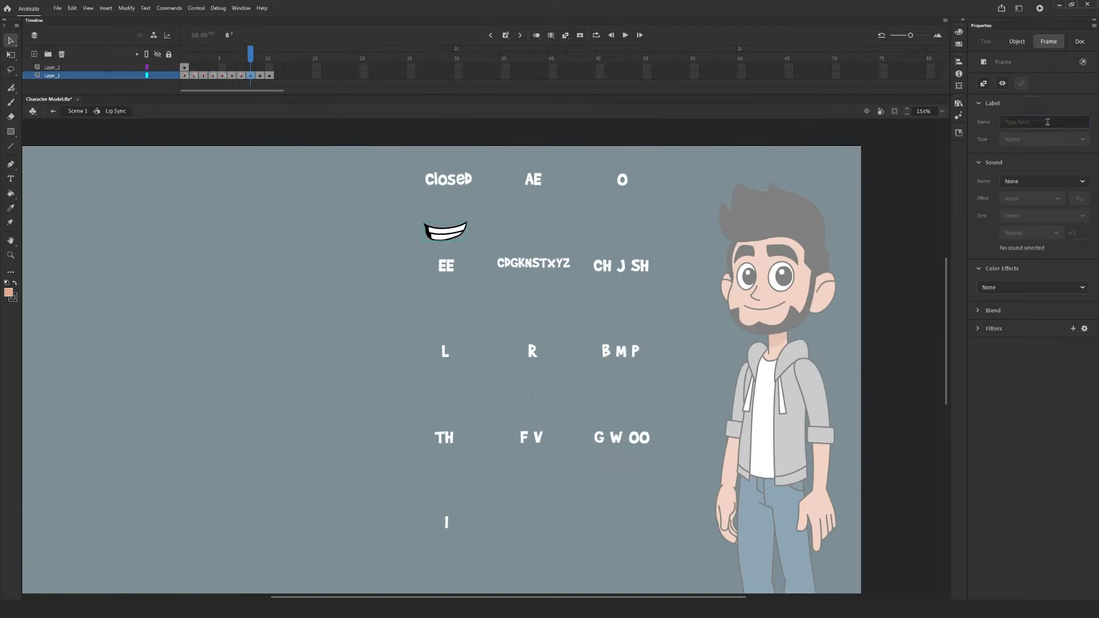
click(1080, 41)
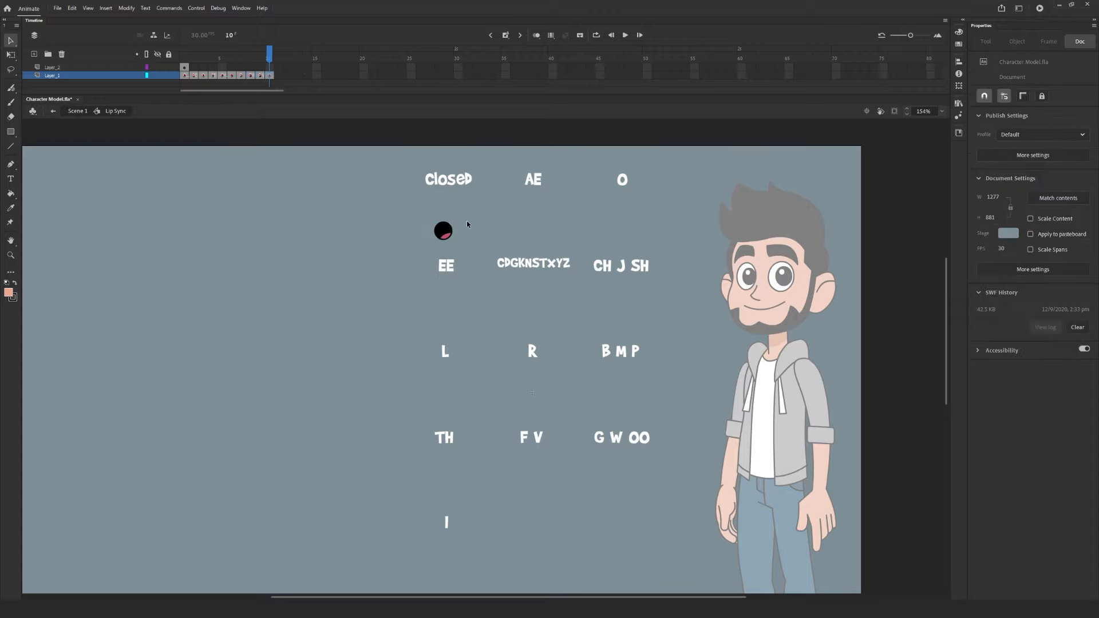
mouse_move(745, 72)
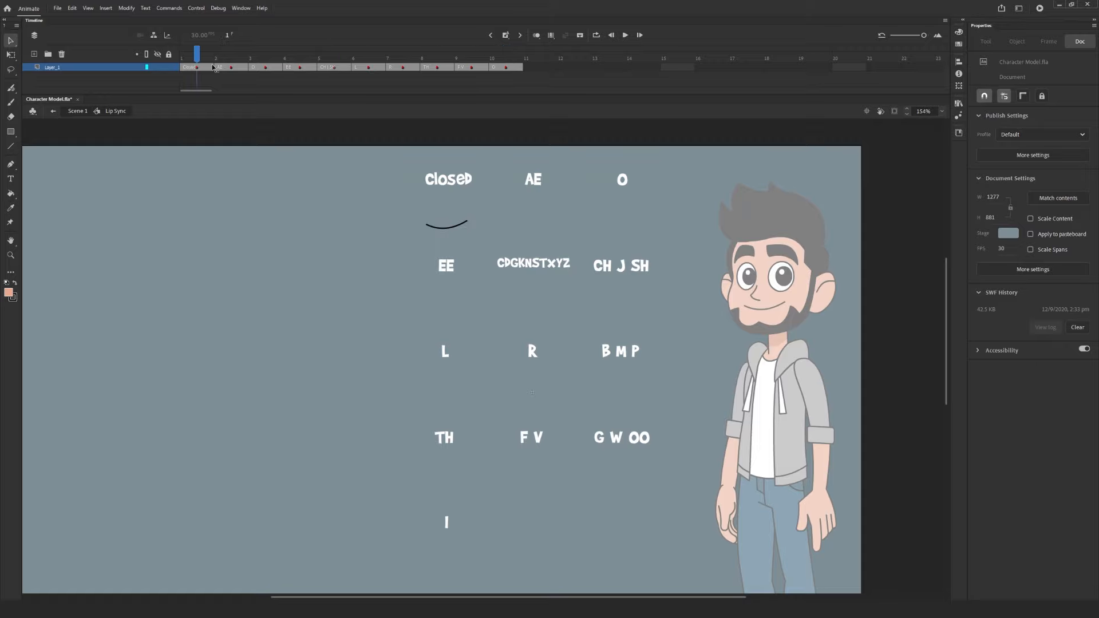
click(506, 54)
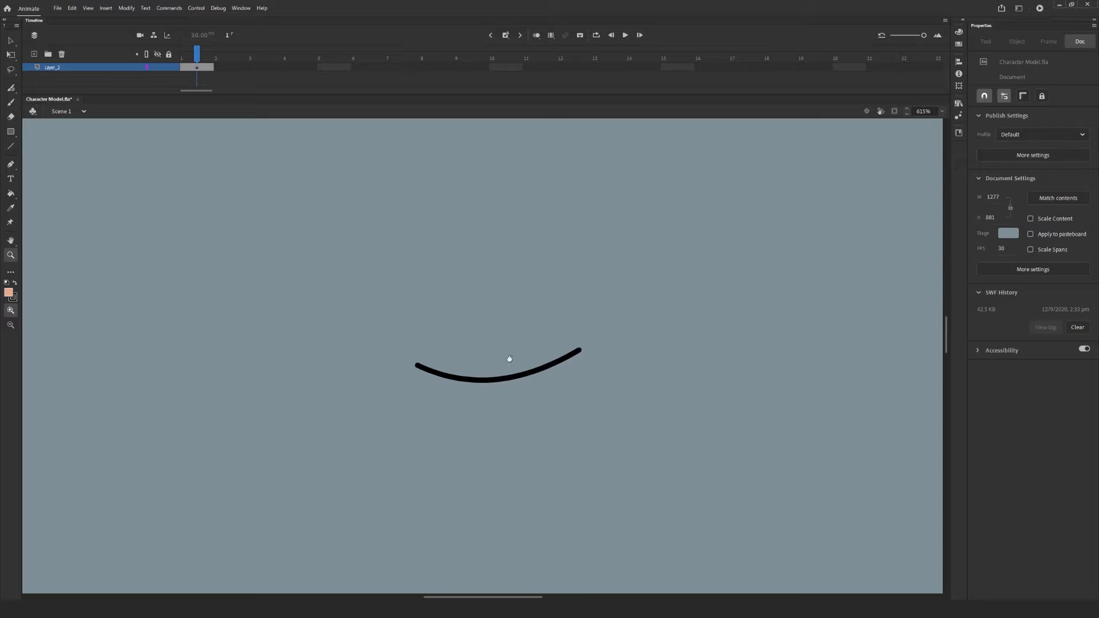
Try Lip Syncing on the mouth instance, find no audio layer, and cancel
click(496, 364)
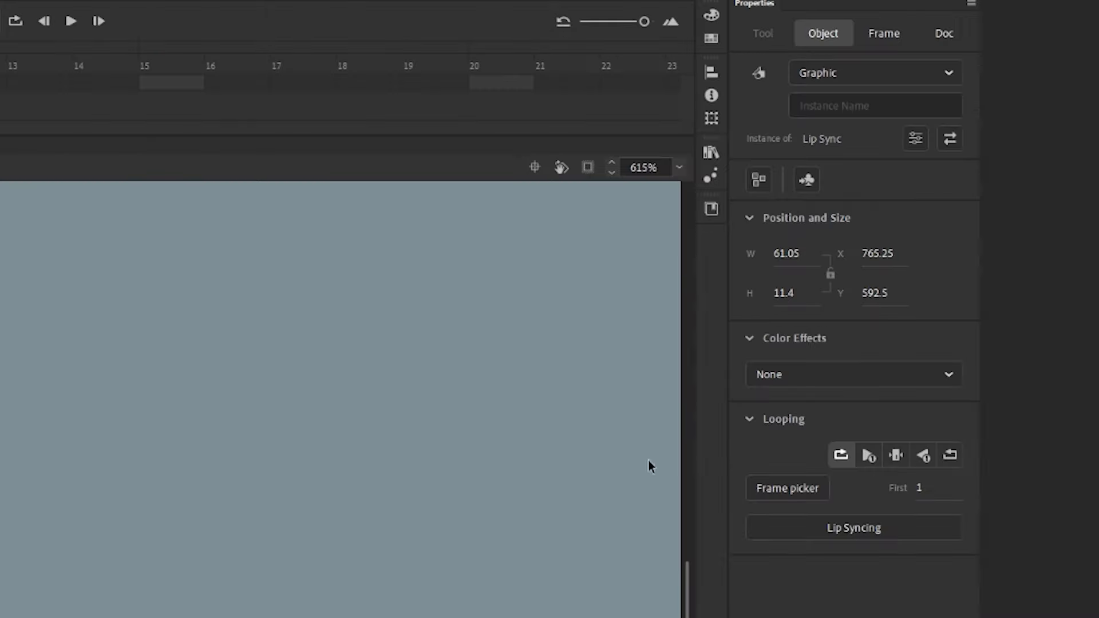
click(852, 526)
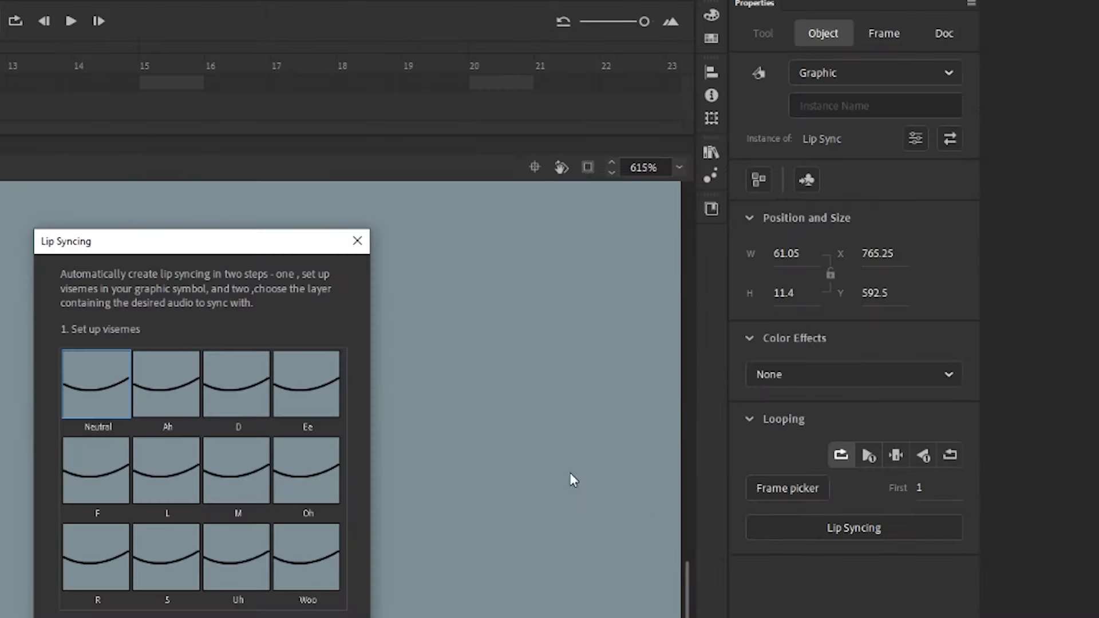
mouse_move(98, 397)
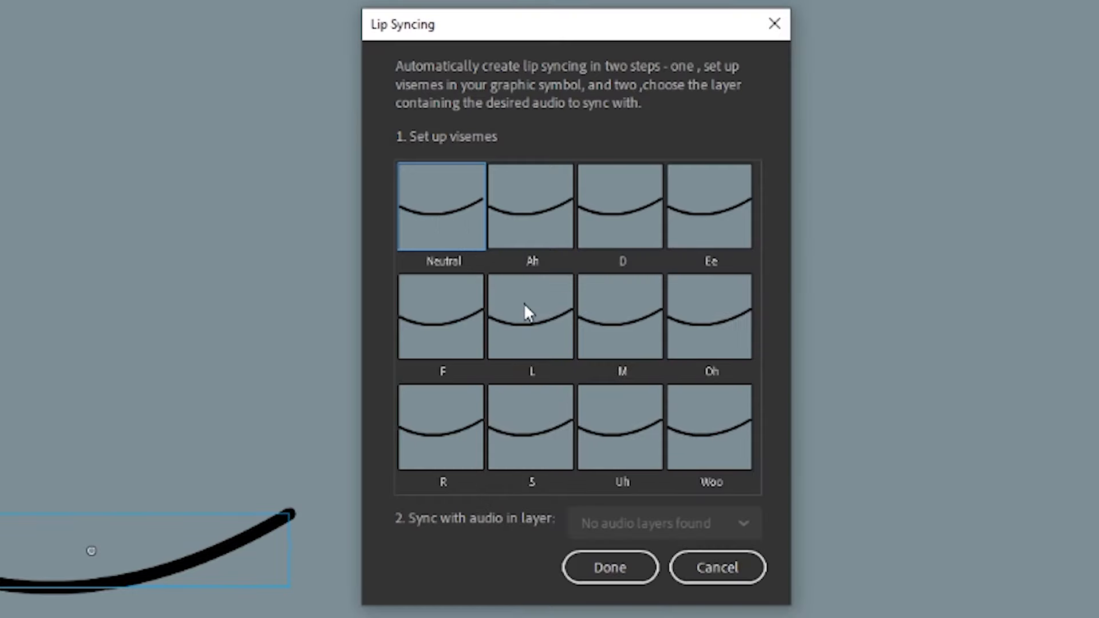
click(531, 205)
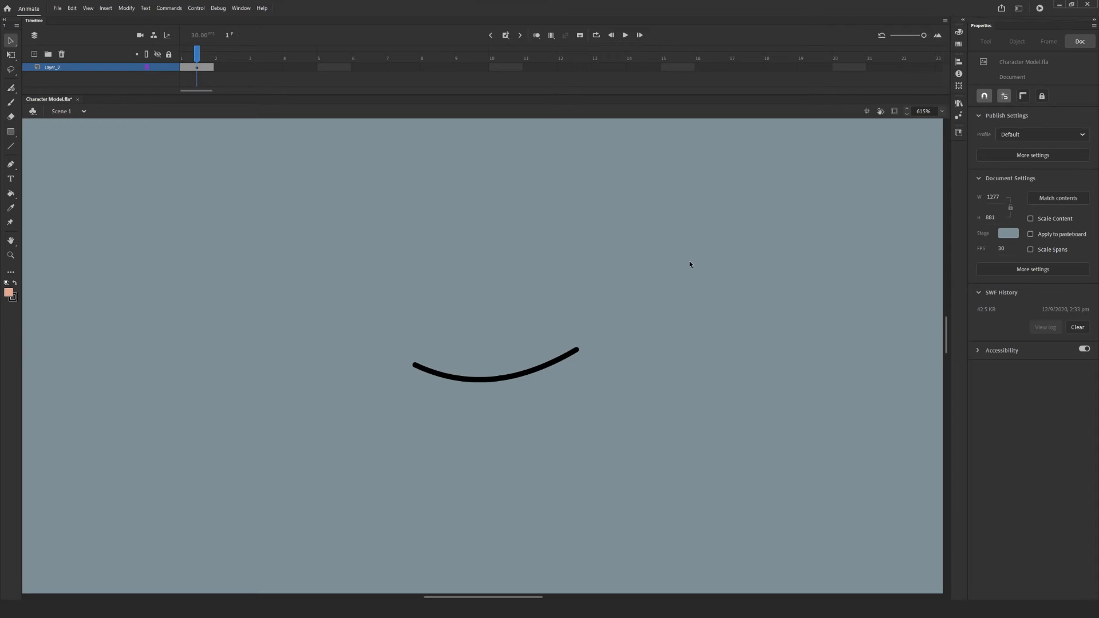
mouse_move(595, 144)
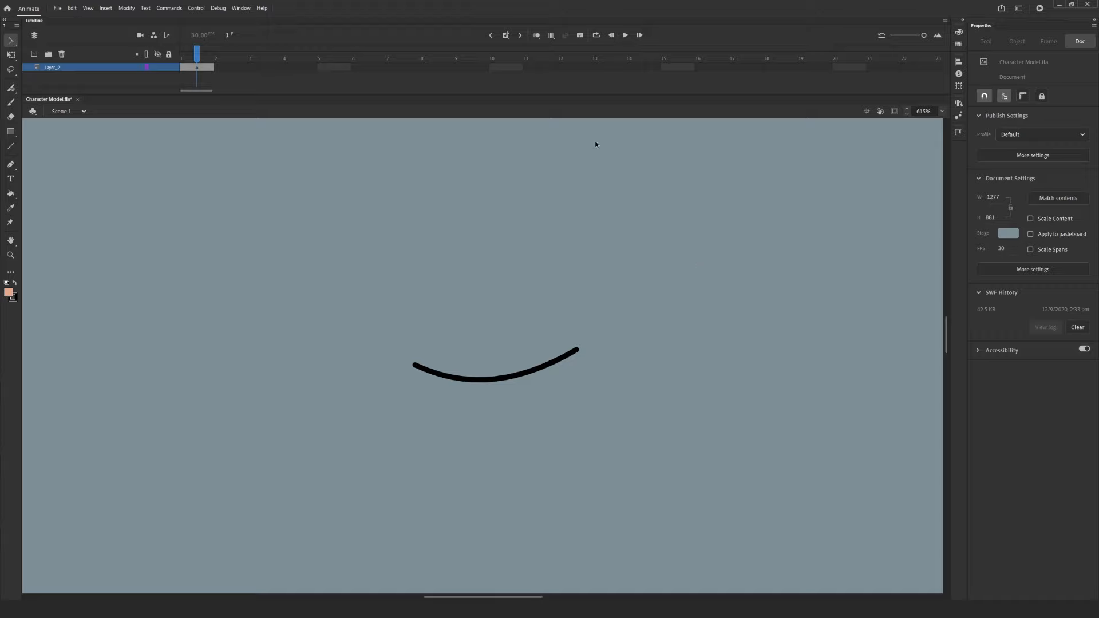
mouse_move(586, 152)
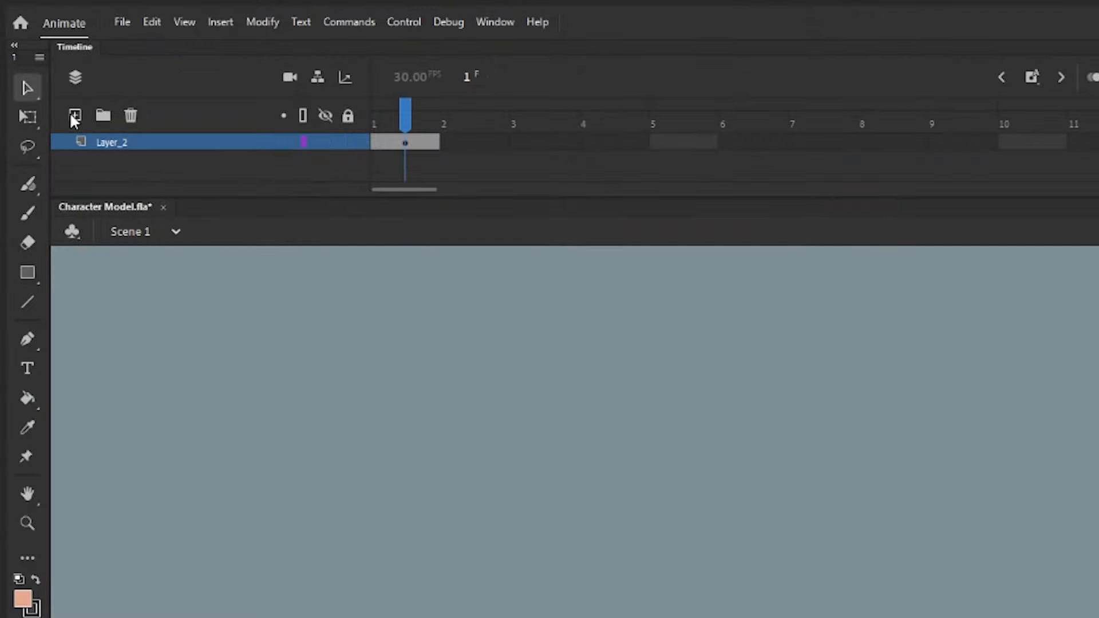
Add a new layer above the mouth and import the voiceover audio to the stage
click(73, 114)
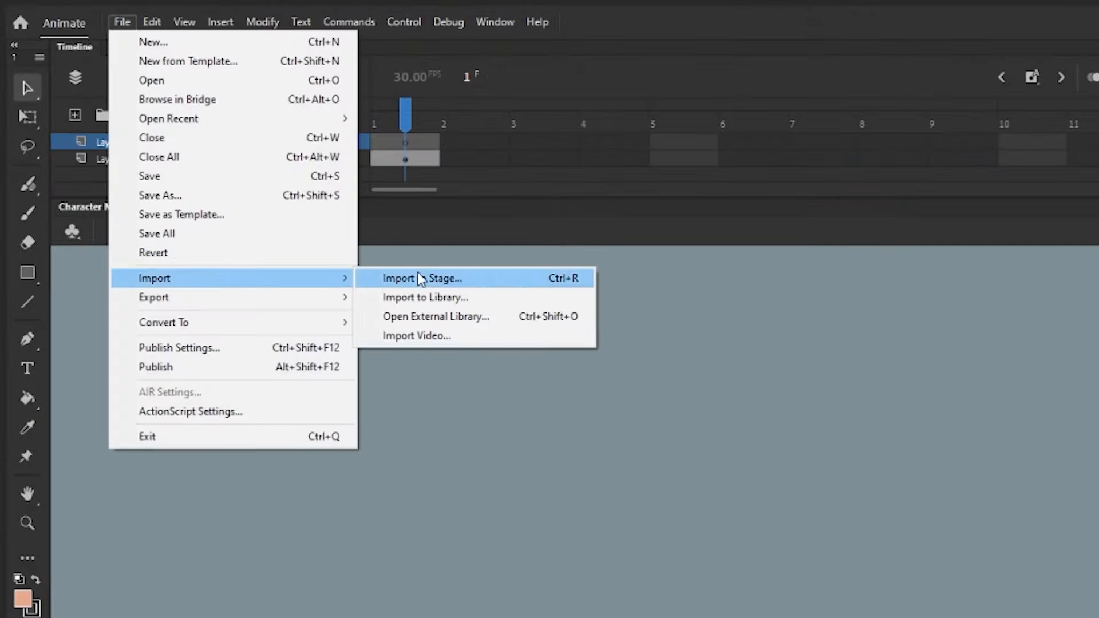
click(423, 278)
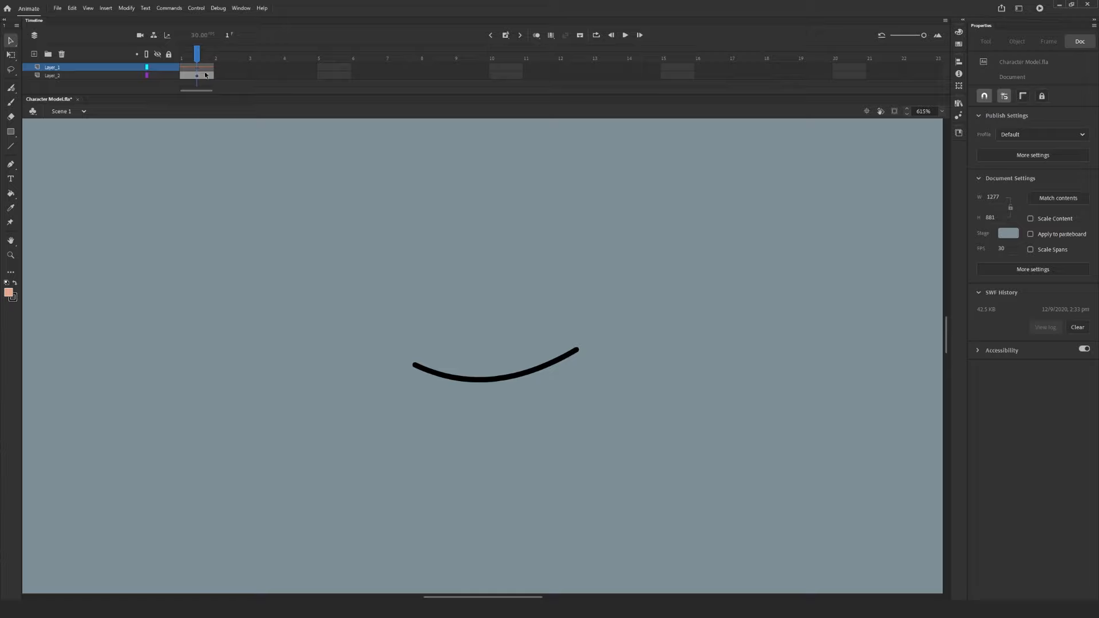
mouse_move(220, 98)
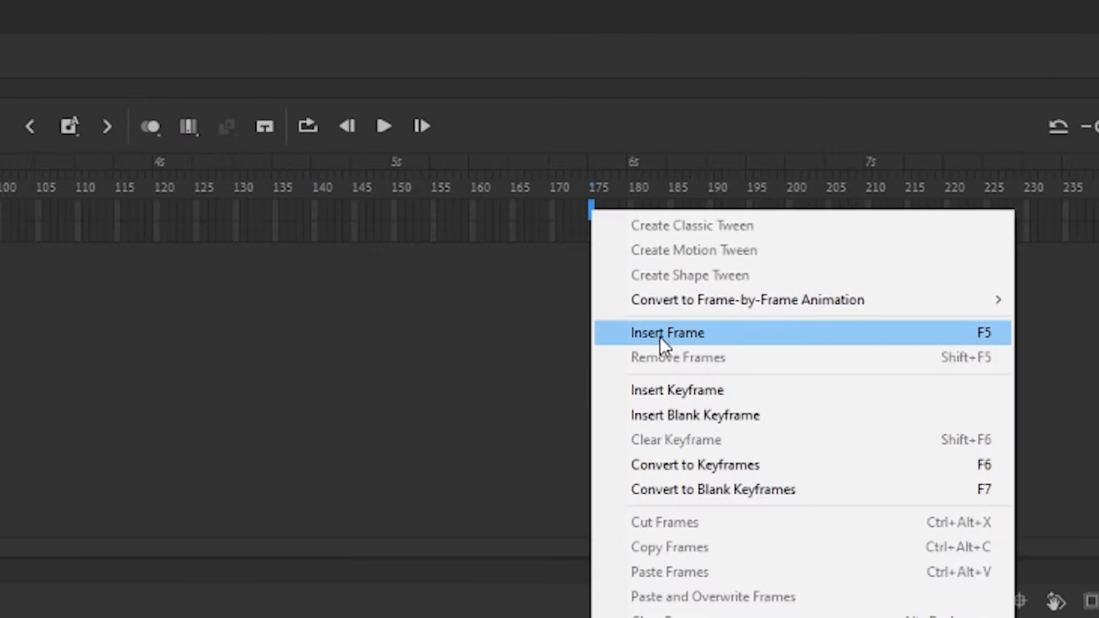
Extend the audio and mouth layers to frame 175 to span the voiceover
click(666, 332)
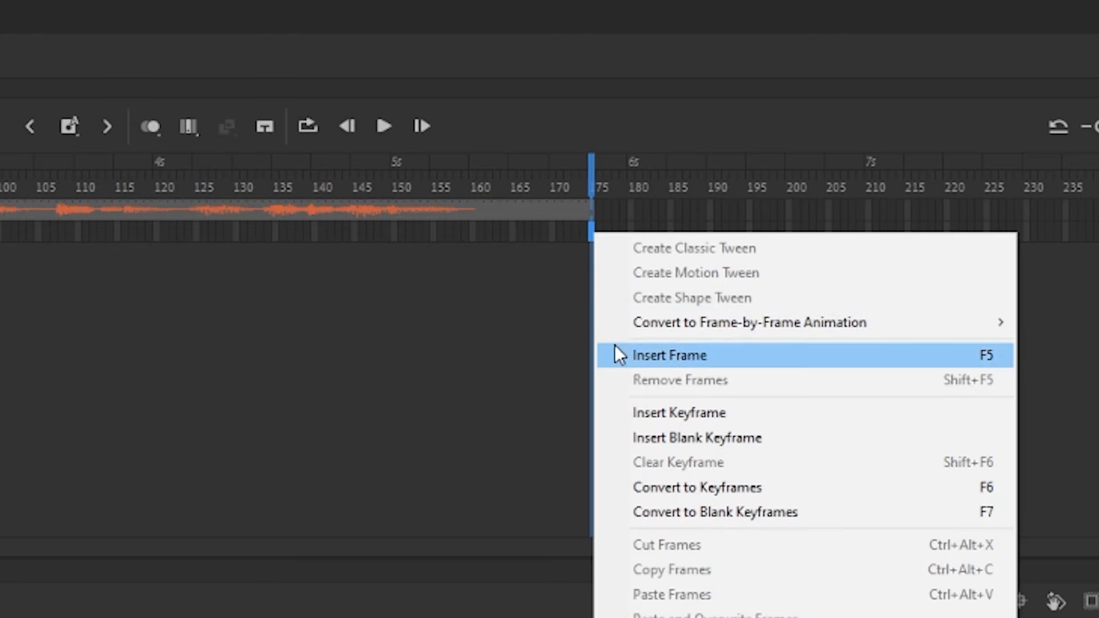
click(669, 355)
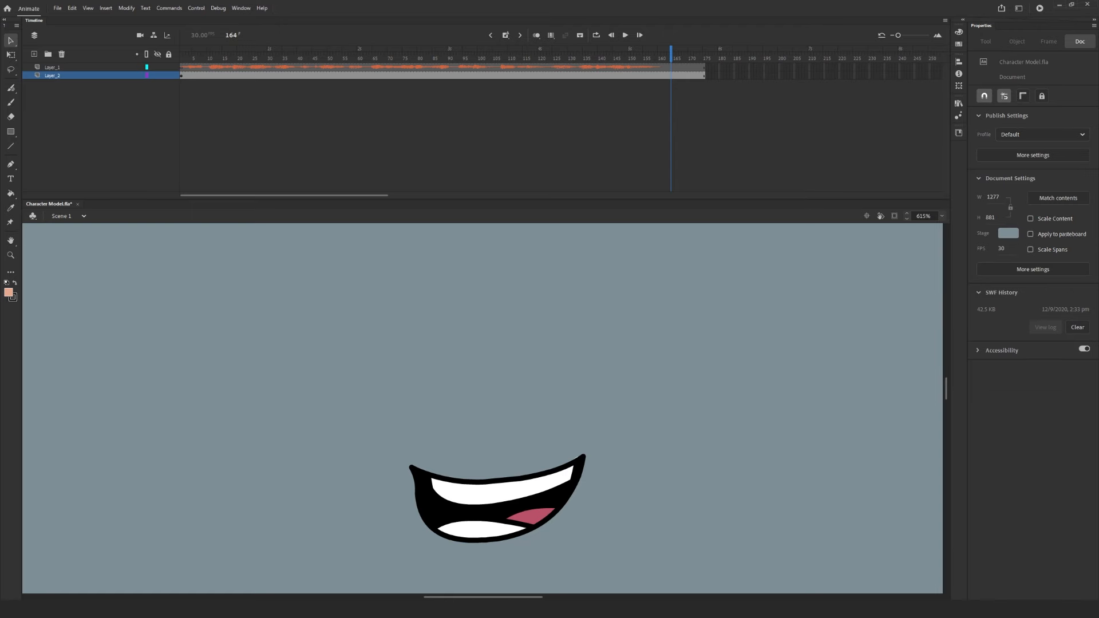
mouse_move(551, 445)
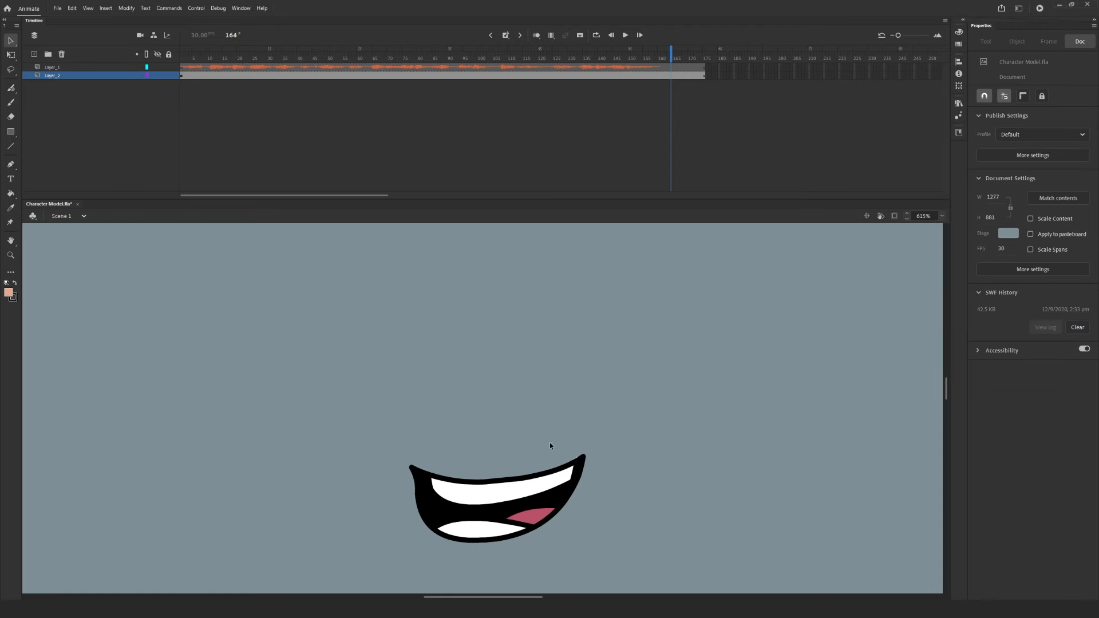
Lip-sync the mouth instance to the audio on Layer_1, generating viseme keyframes
click(495, 498)
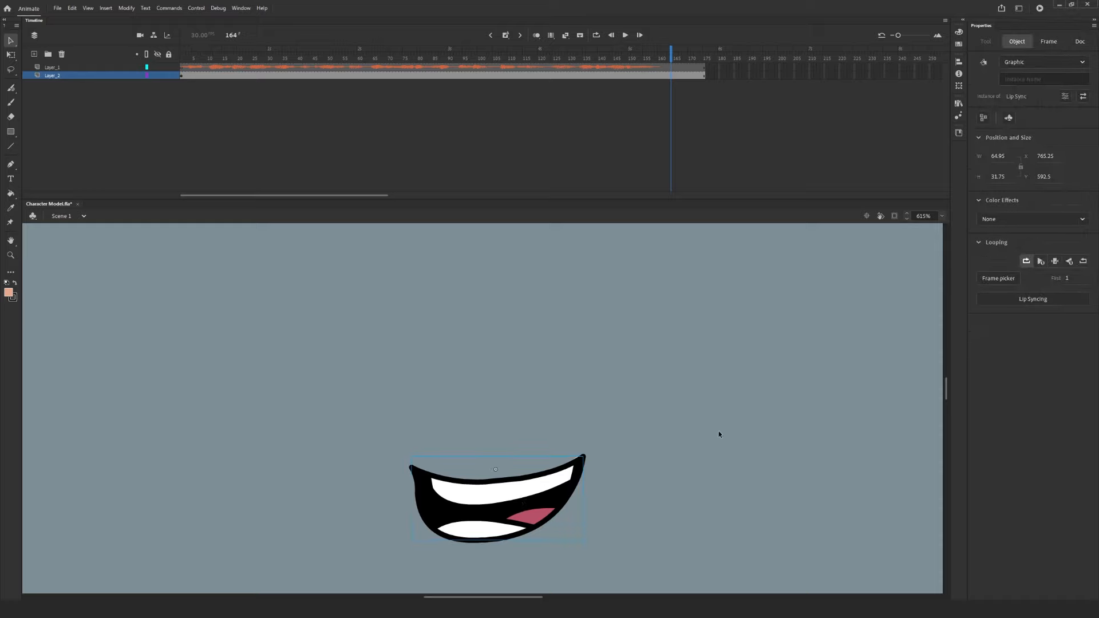
mouse_move(1006, 307)
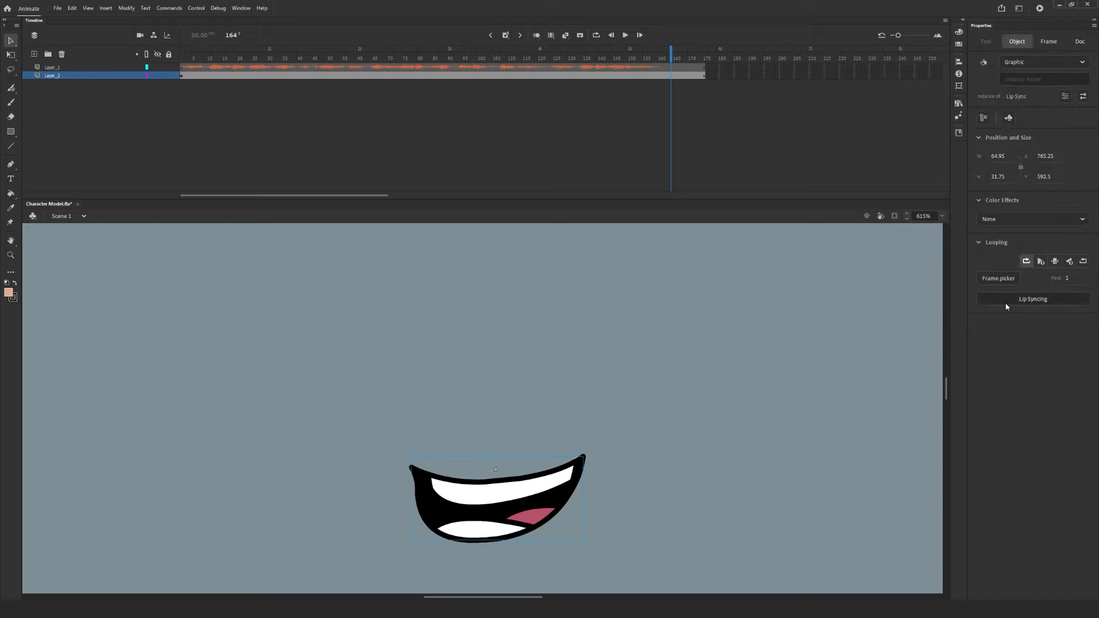
click(1031, 299)
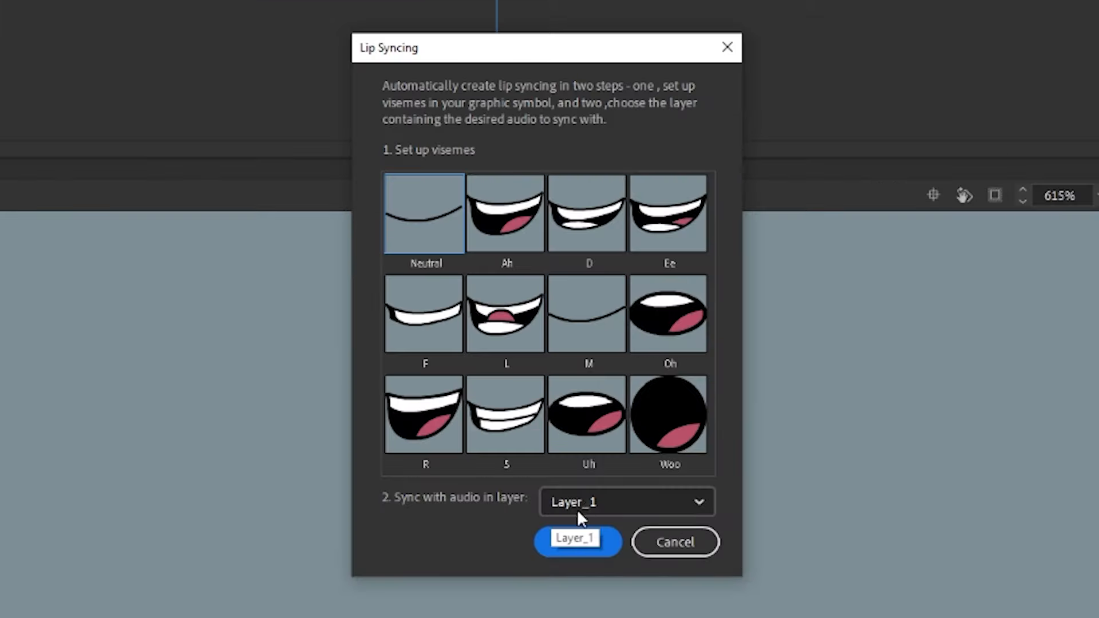
click(708, 501)
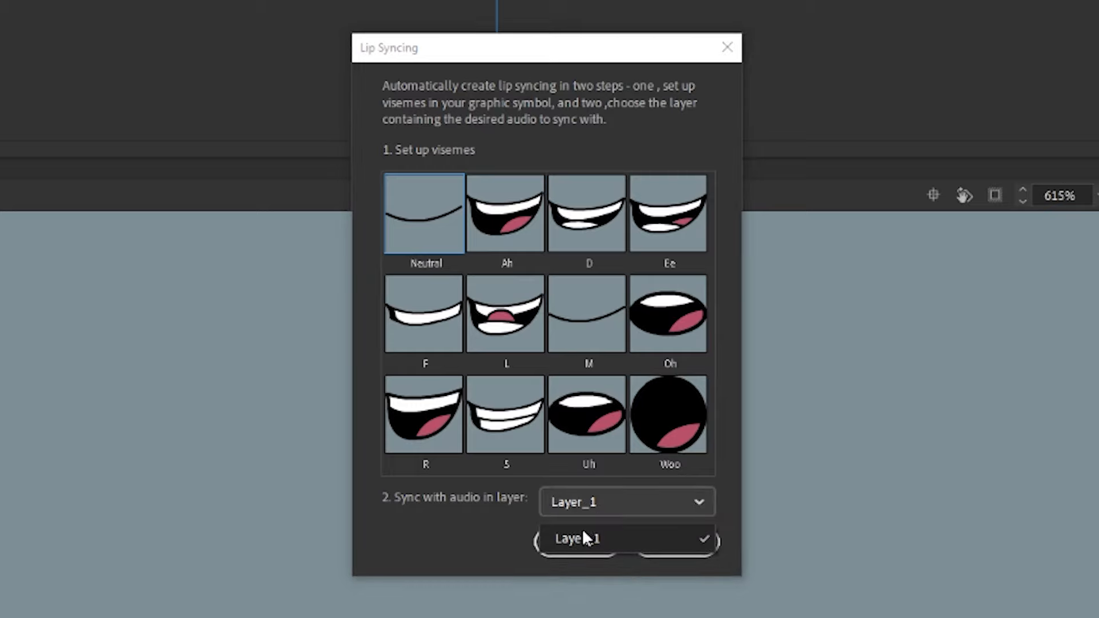
mouse_move(587, 543)
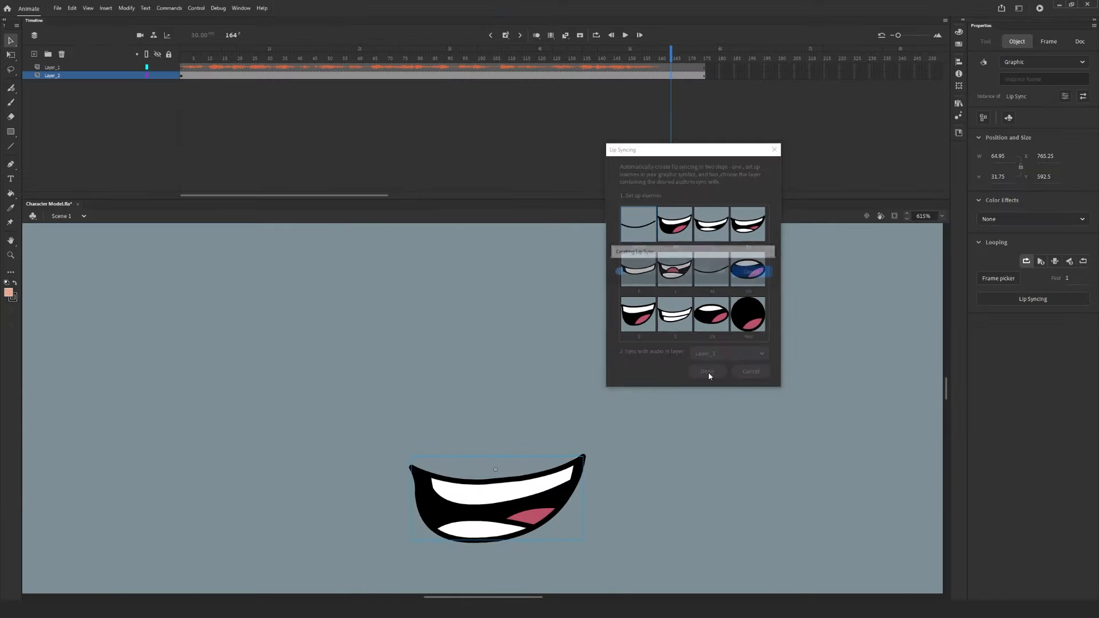
click(706, 371)
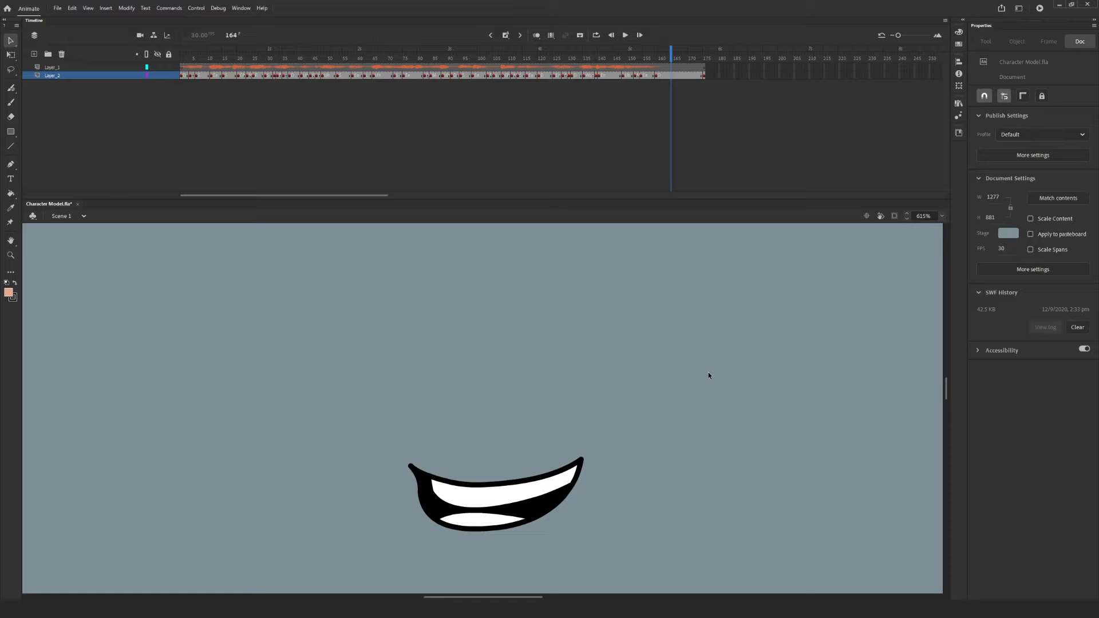
mouse_move(679, 102)
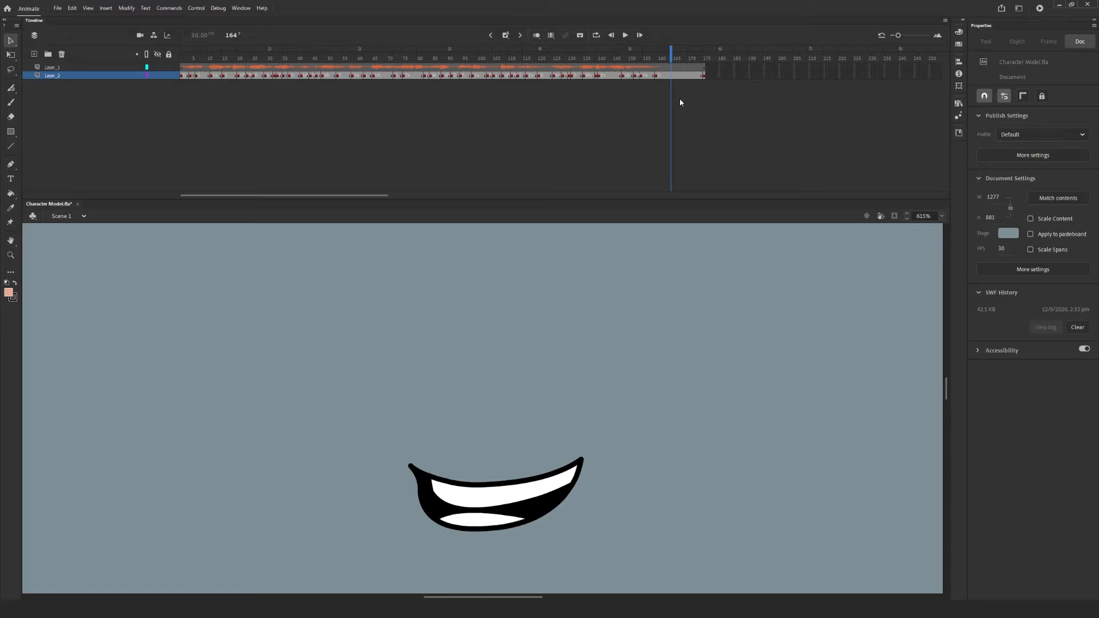
click(214, 59)
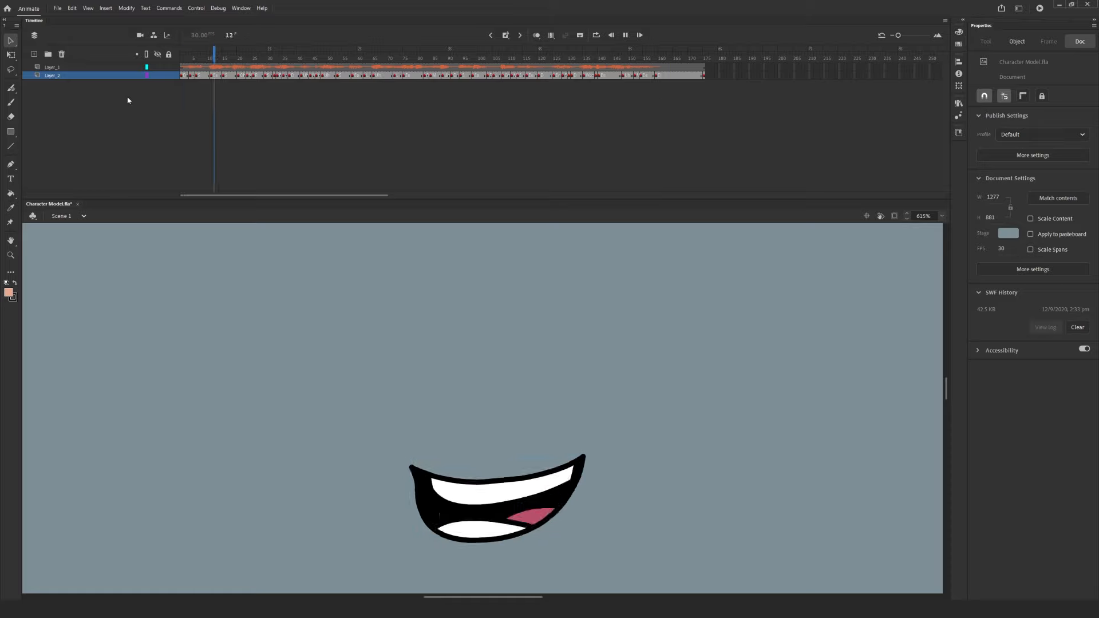
click(394, 53)
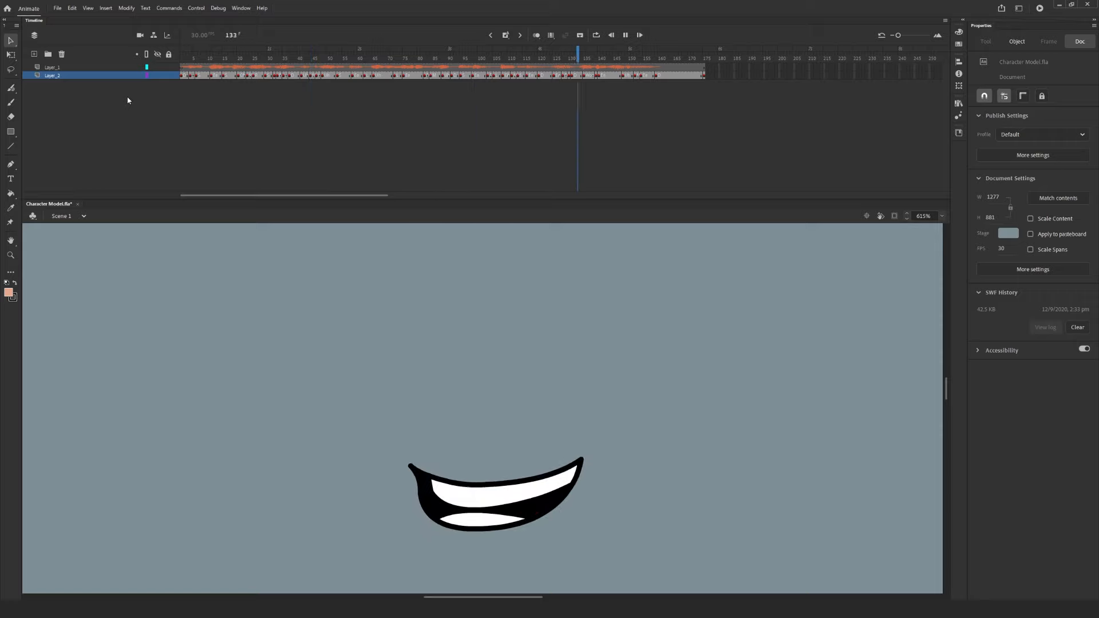
click(208, 59)
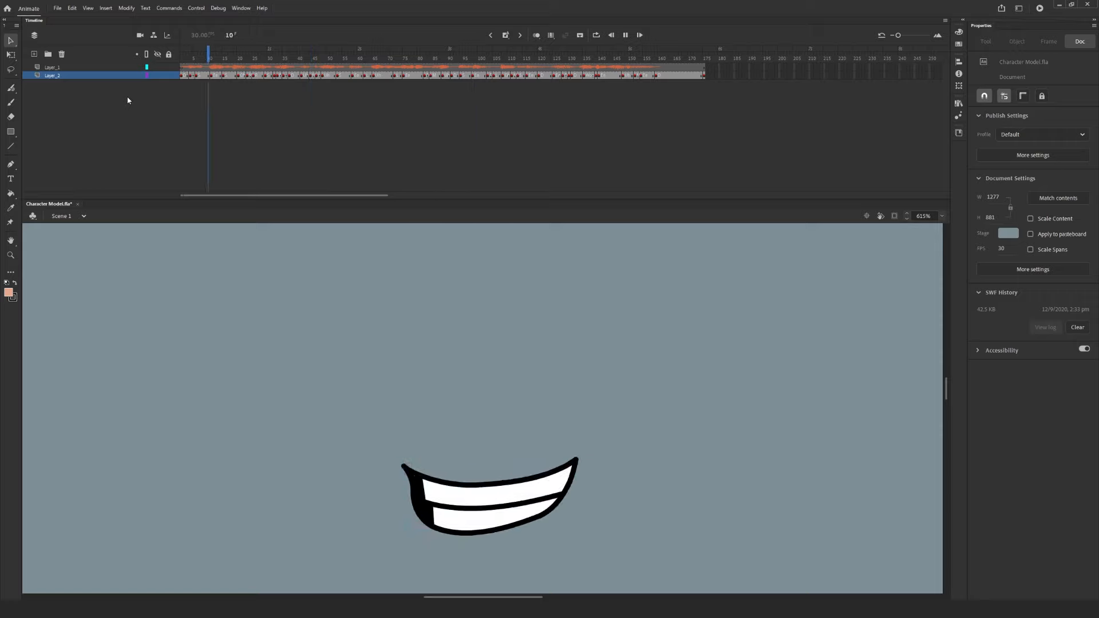
click(390, 58)
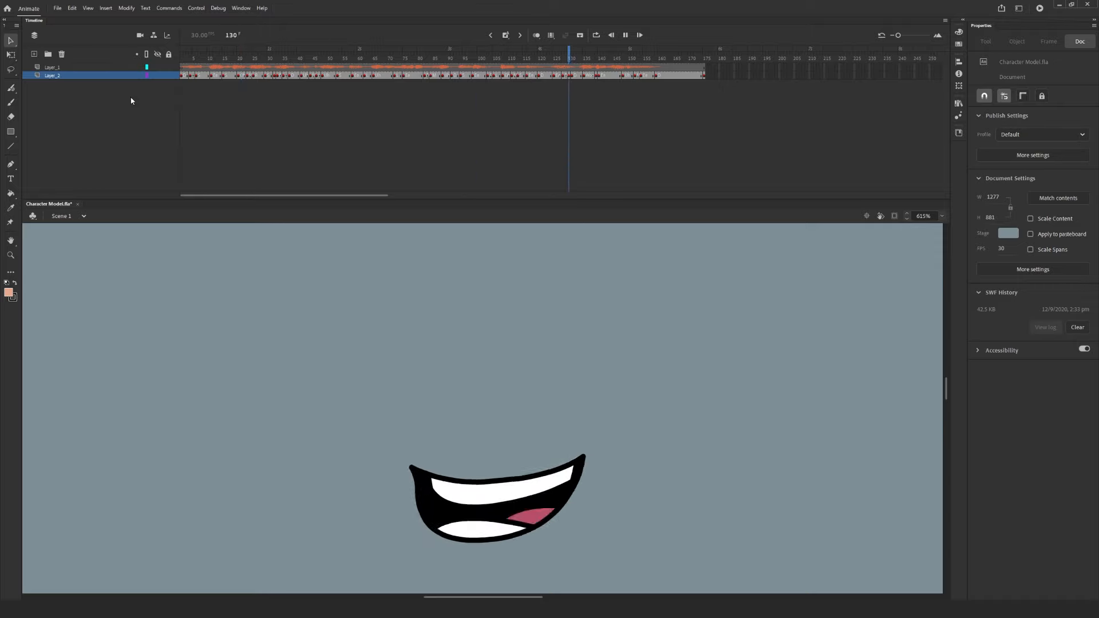
click(703, 63)
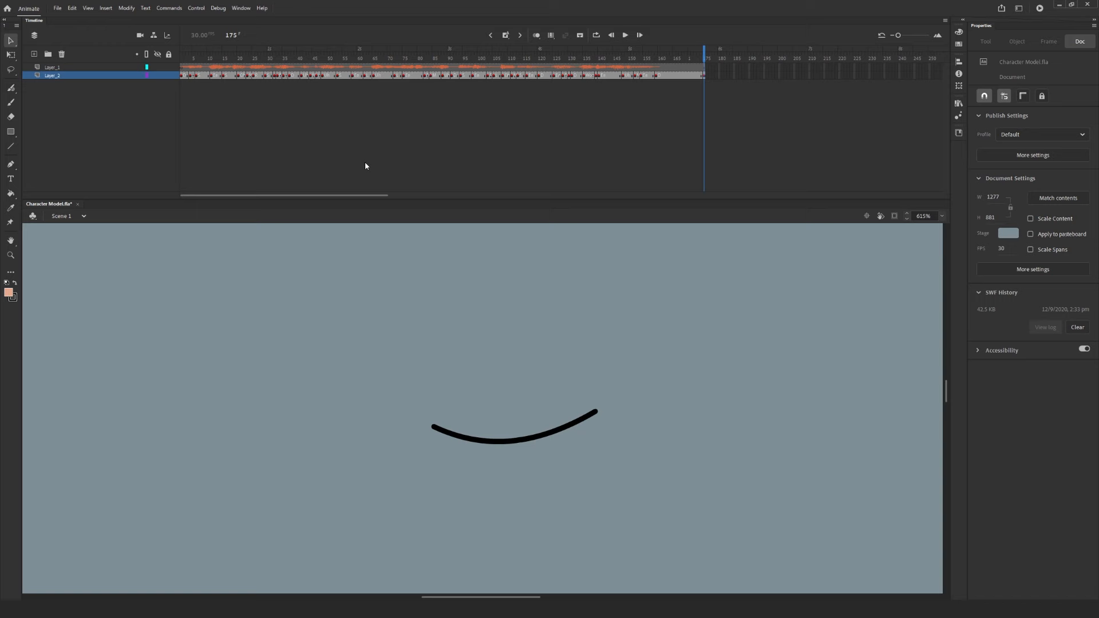
mouse_move(496, 208)
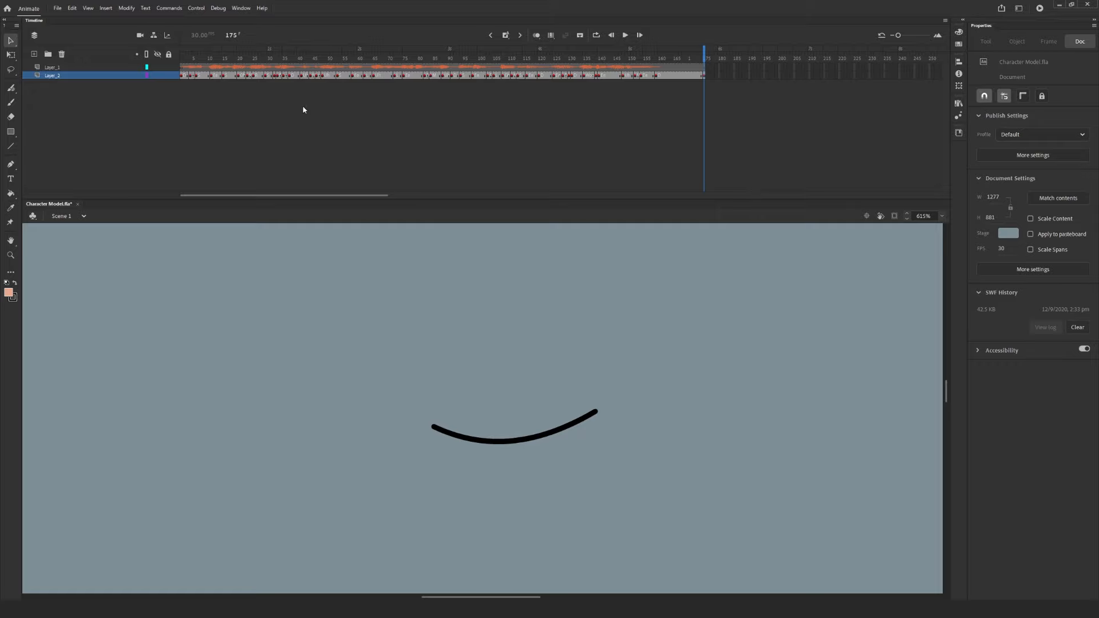
mouse_move(213, 82)
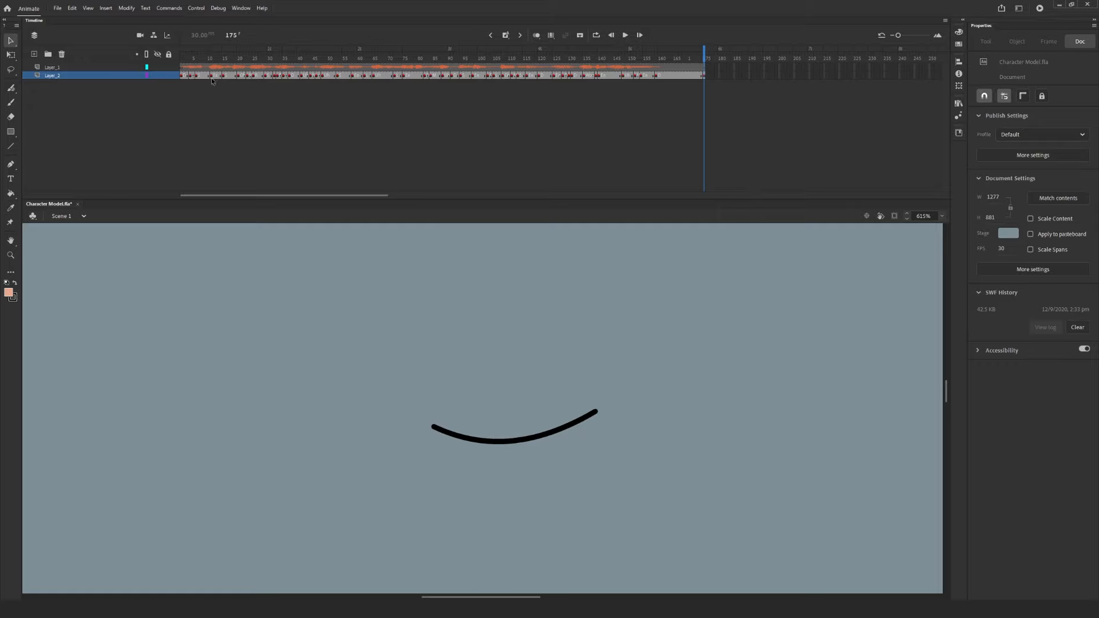
mouse_move(193, 60)
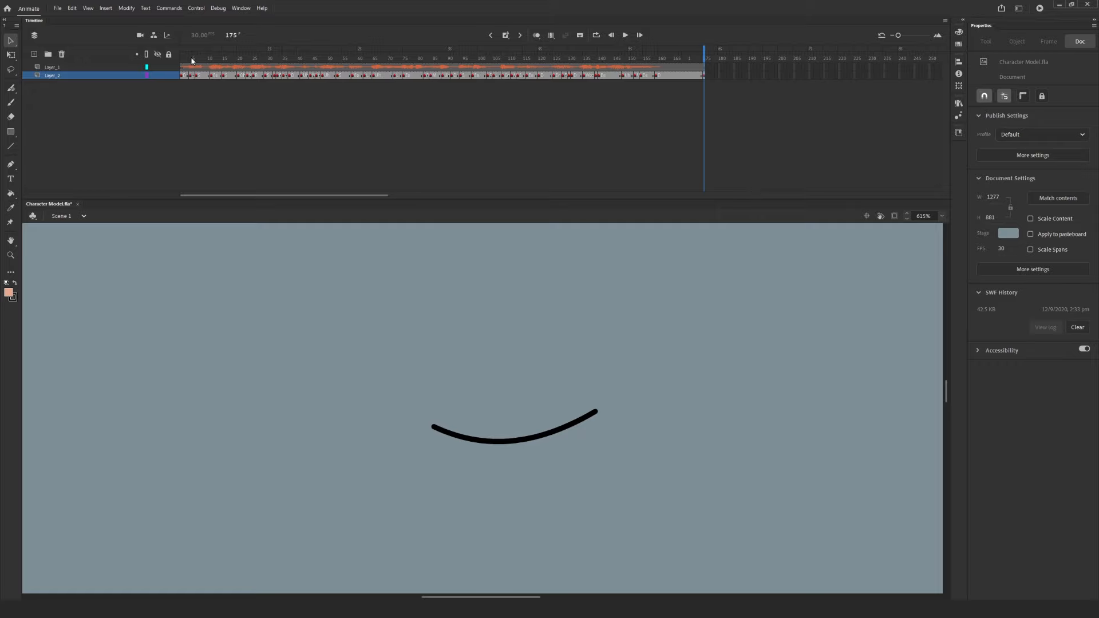
Swap the mouth at frame 46 for the 8 TH clenched-teeth shape via the Frame picker
click(906, 35)
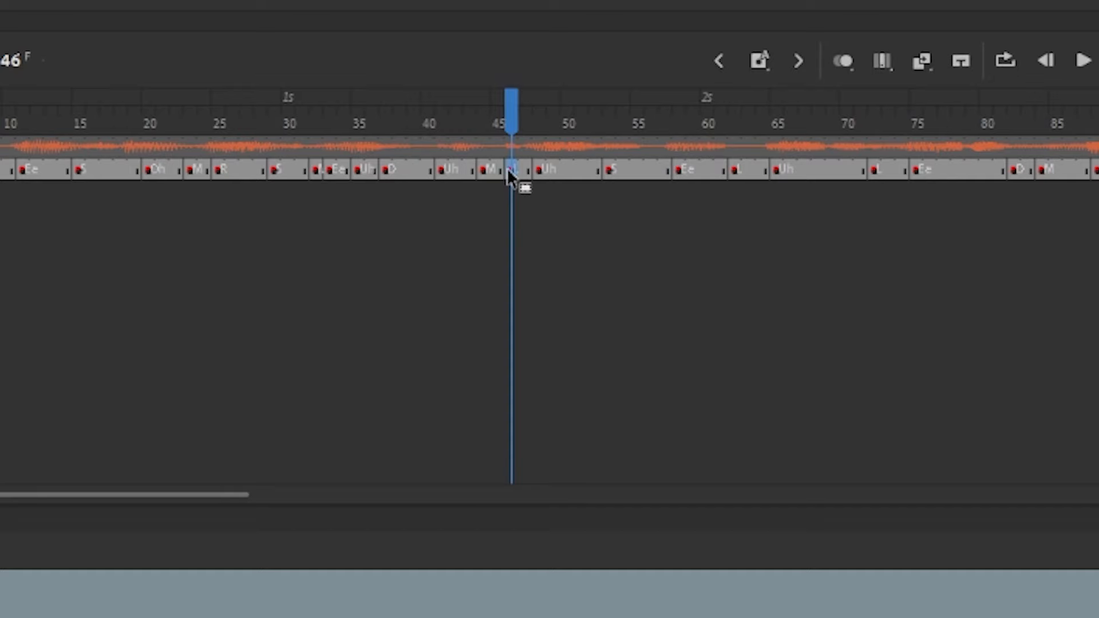
mouse_move(594, 604)
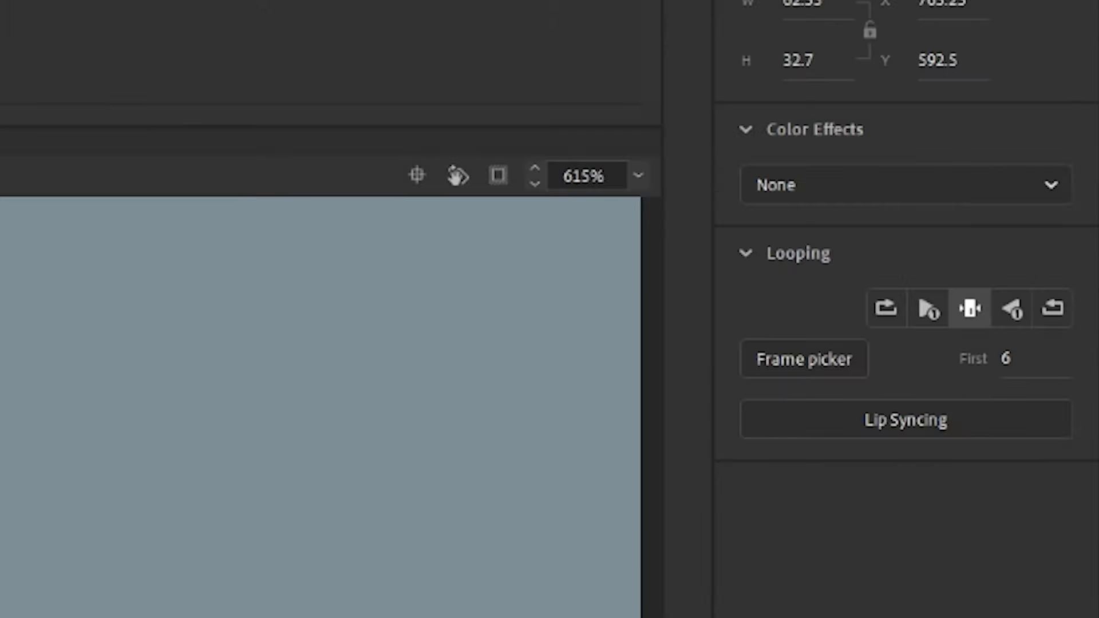
mouse_move(804, 359)
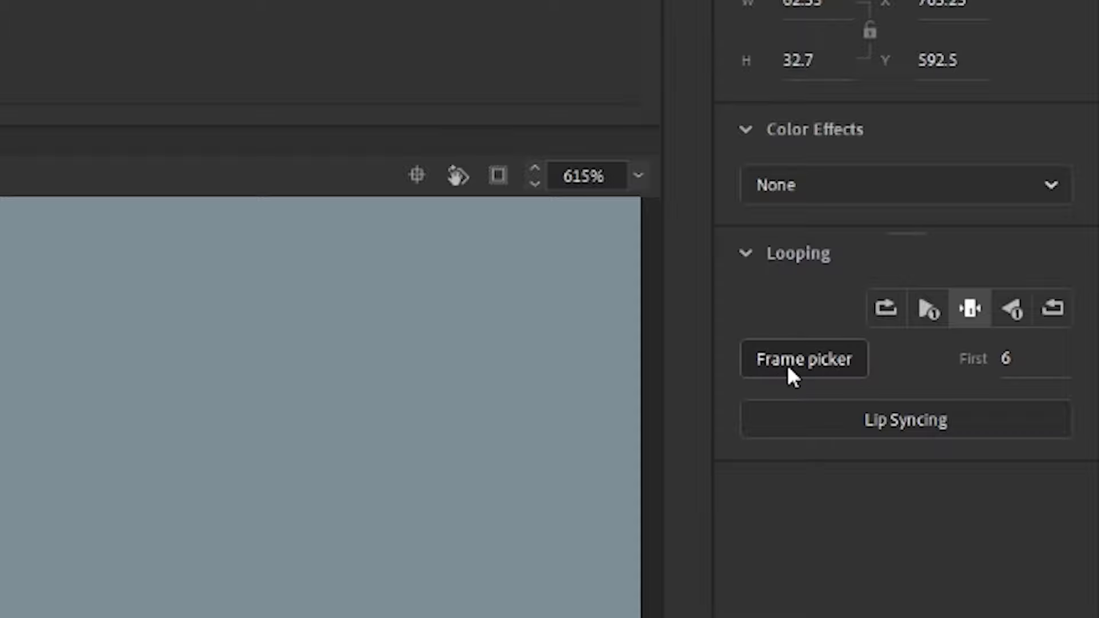
mouse_move(336, 409)
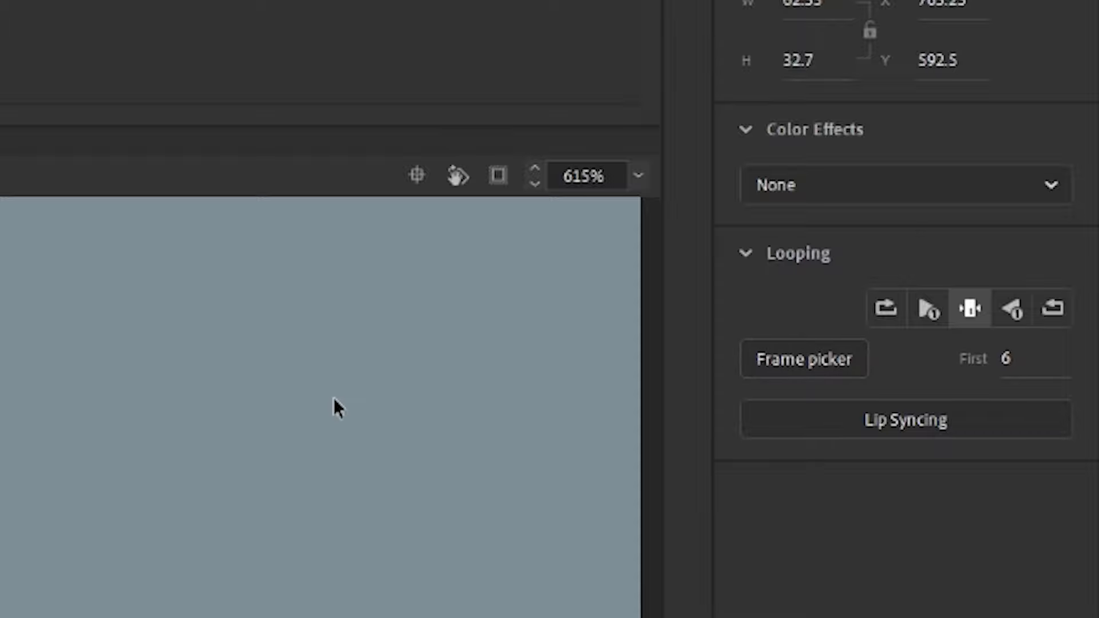
click(804, 358)
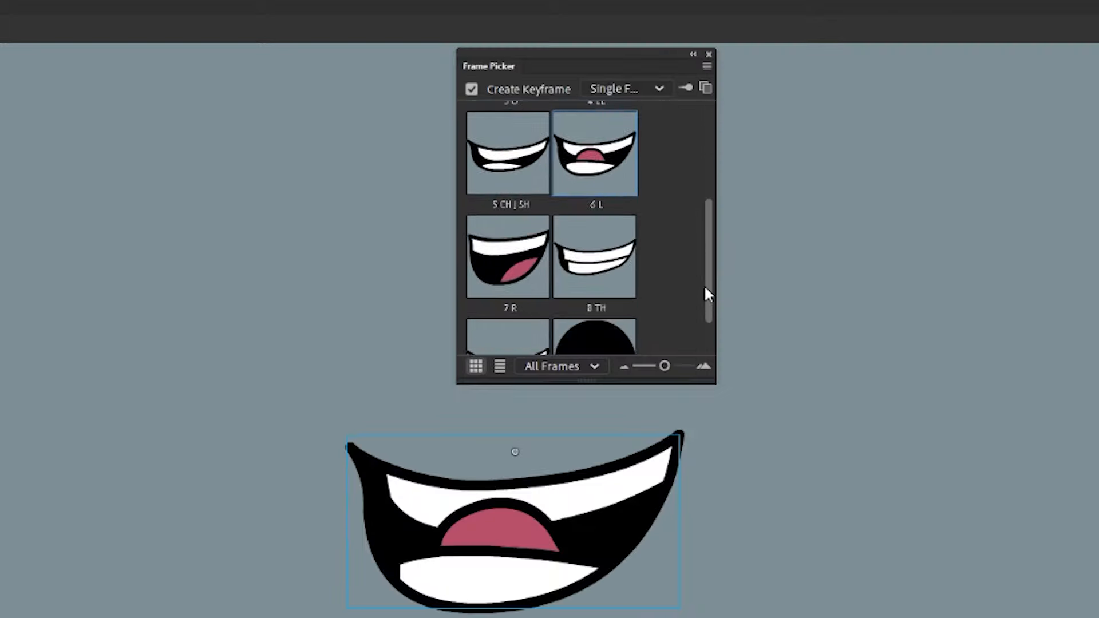
click(594, 255)
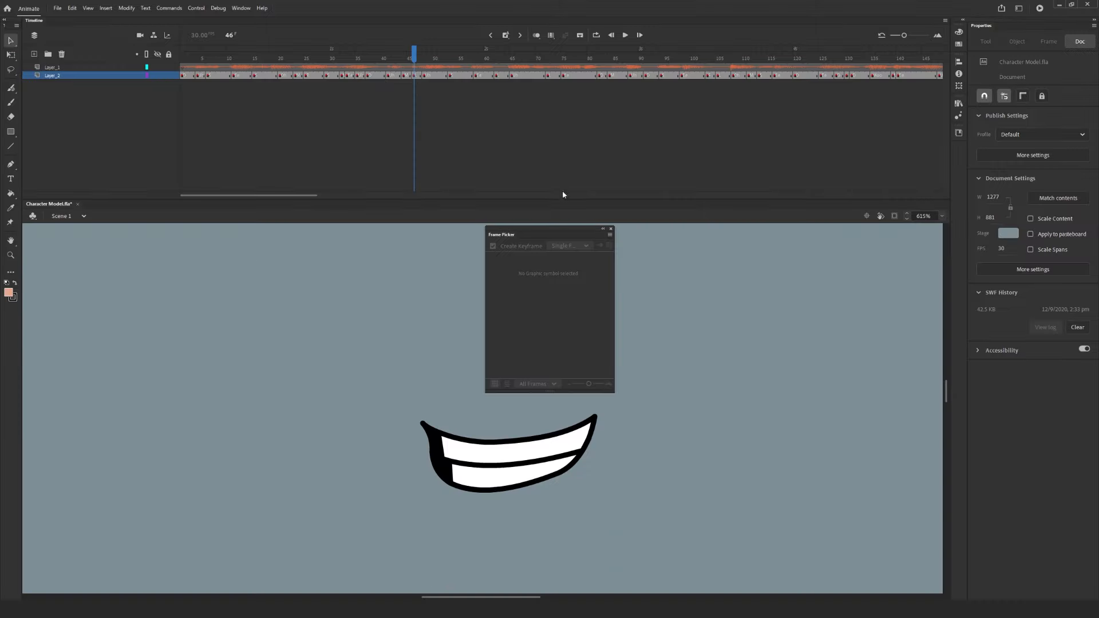
Scrub frames 27, 70 and 115 to check the mouths, then switch to the character head document
click(315, 51)
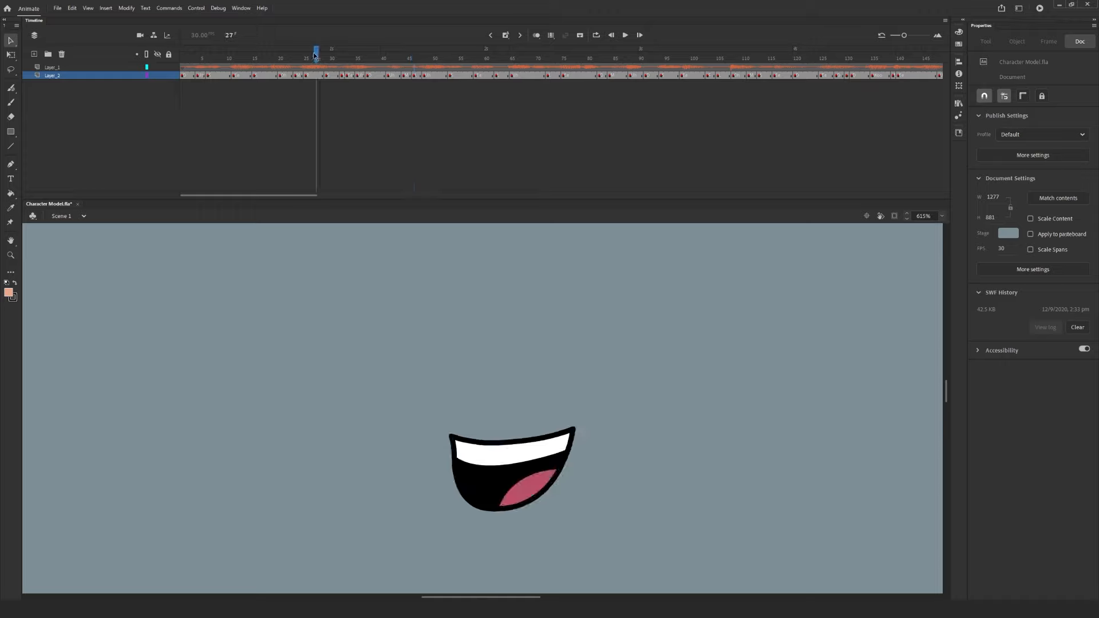
click(538, 50)
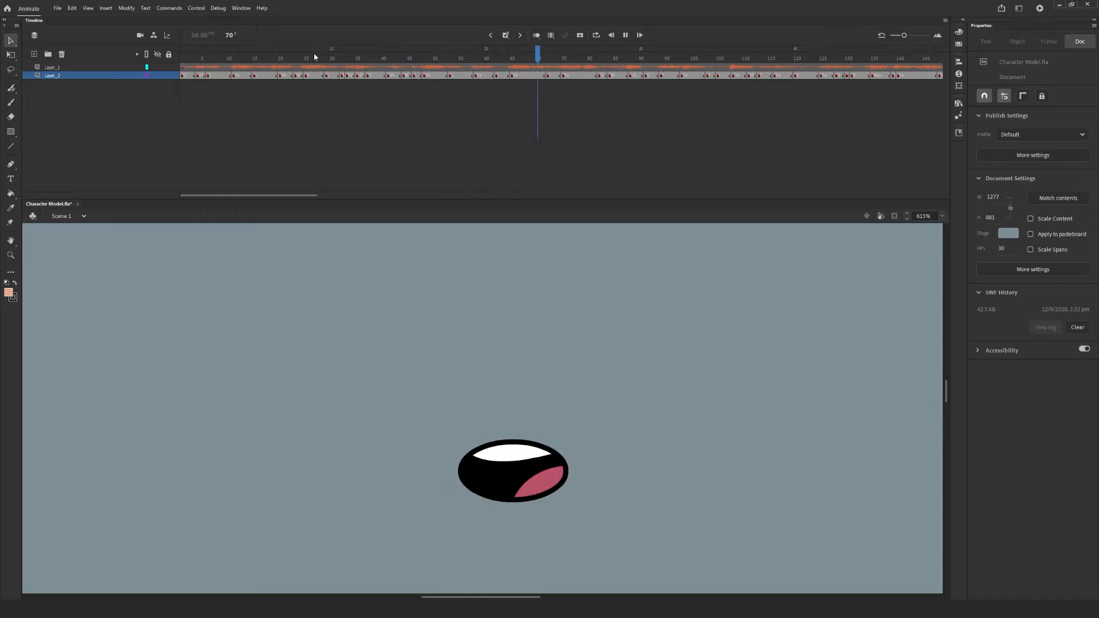
click(769, 58)
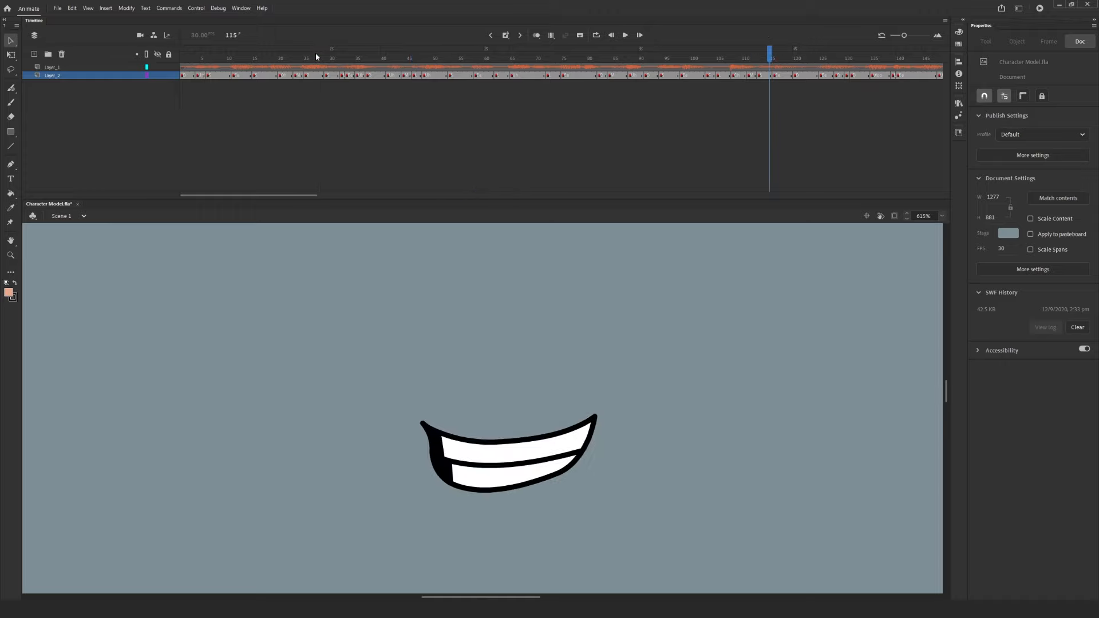
click(332, 59)
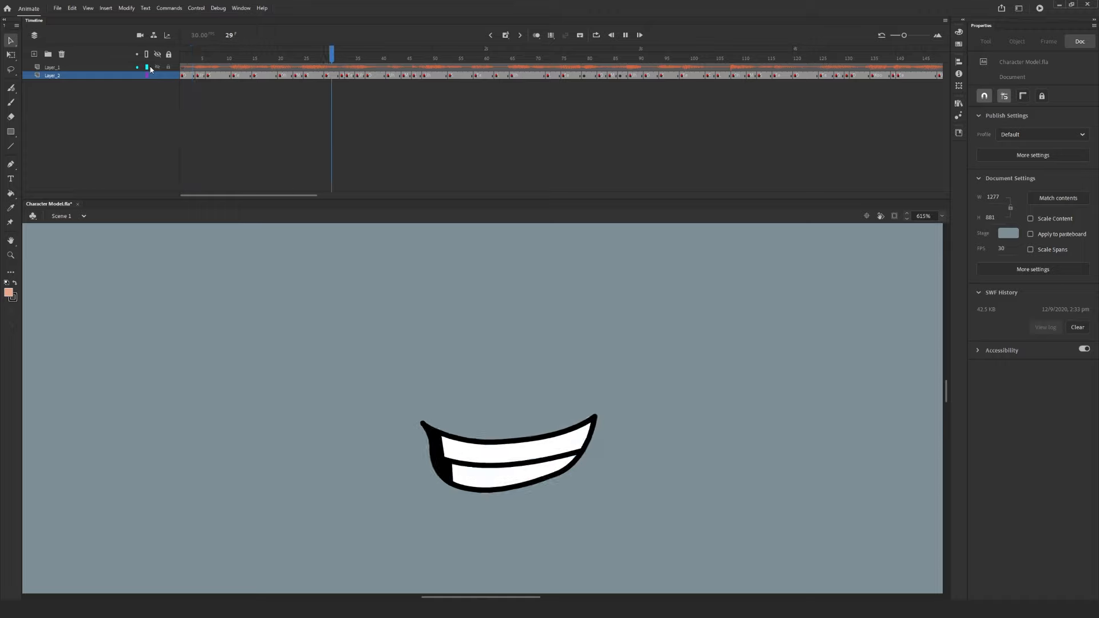
click(639, 52)
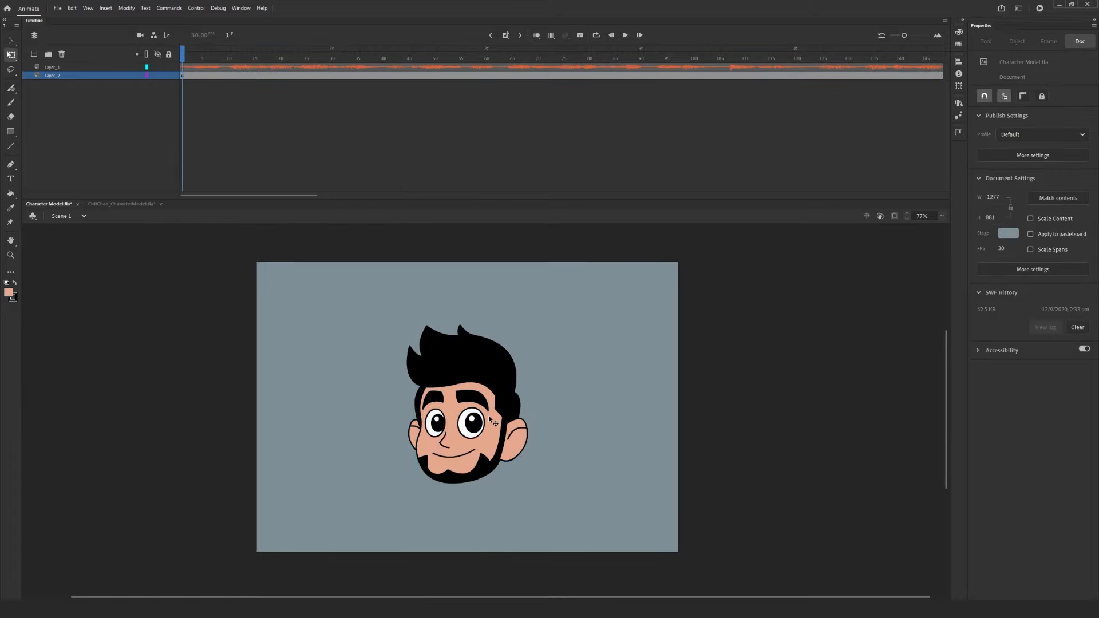
Select the head's Chad_LipSync mouth symbol and generate lip sync from the Layer_1 voiceover
click(461, 463)
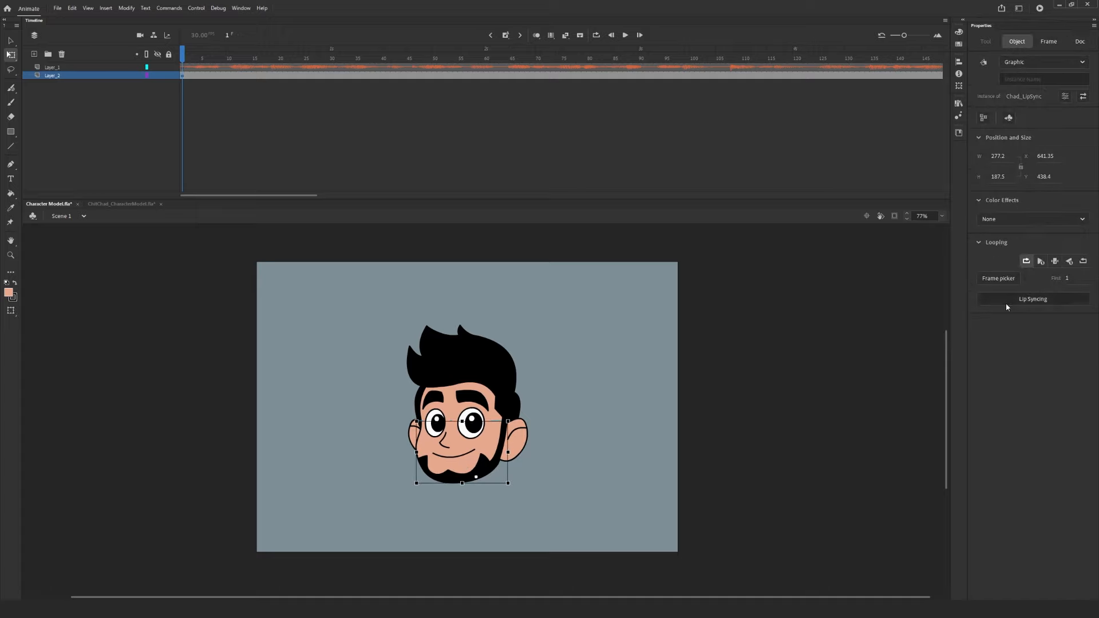
click(1032, 299)
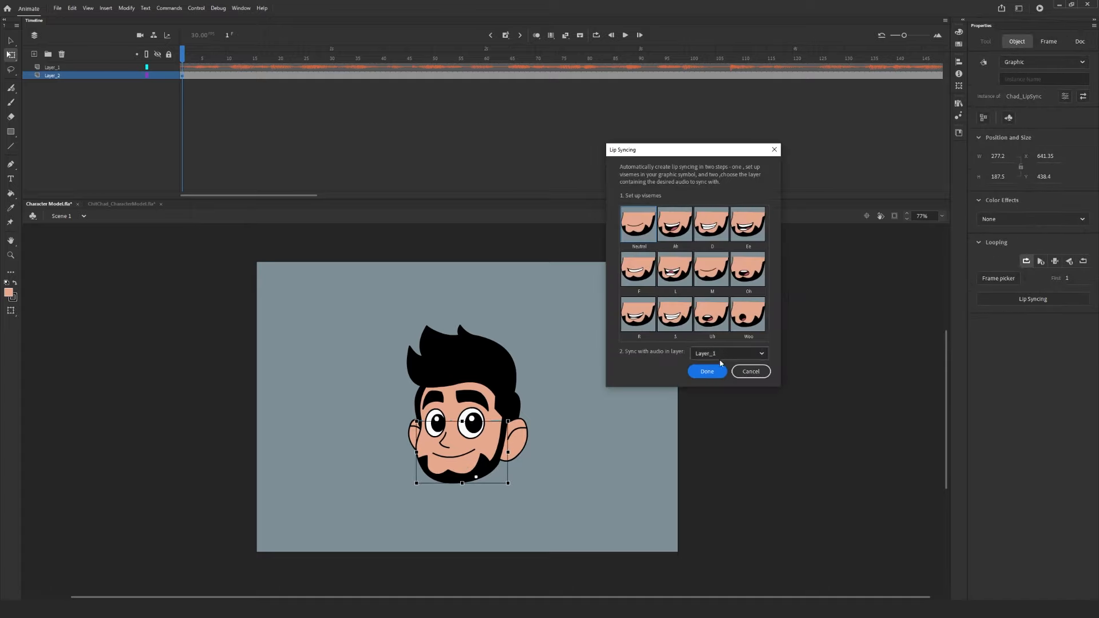
click(707, 371)
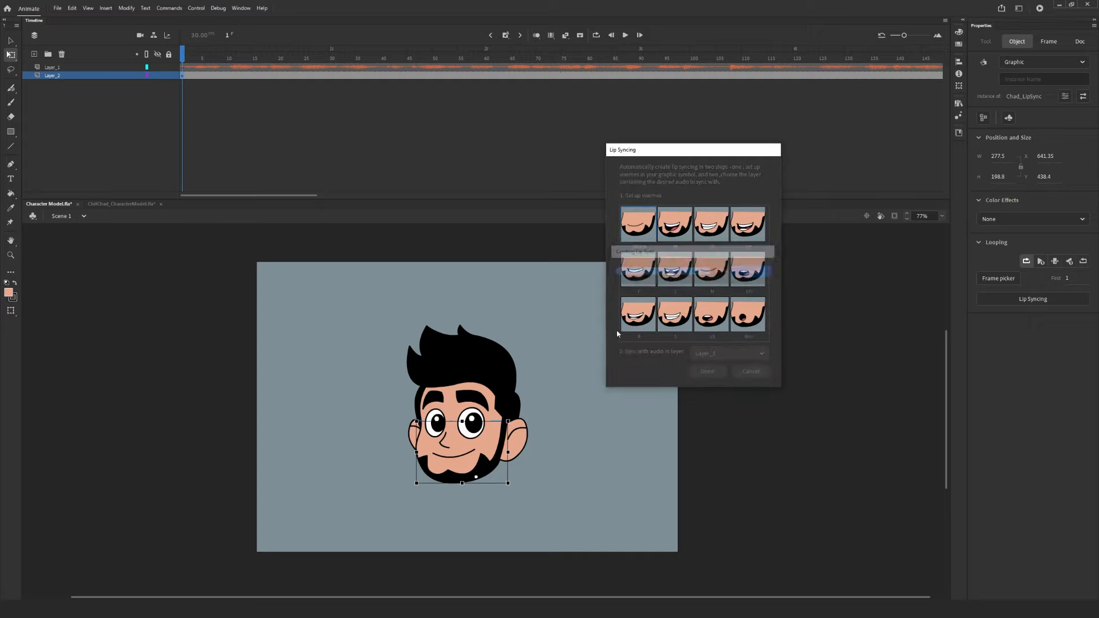
click(706, 371)
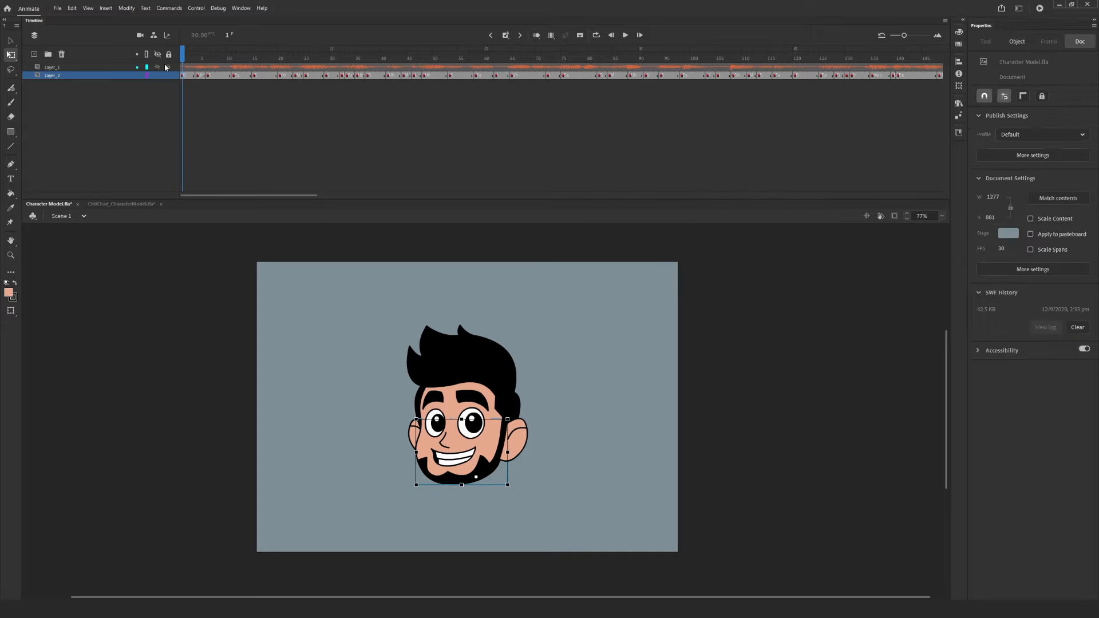
Play back the head animation to verify the mouth shapes follow the voiceover
click(414, 59)
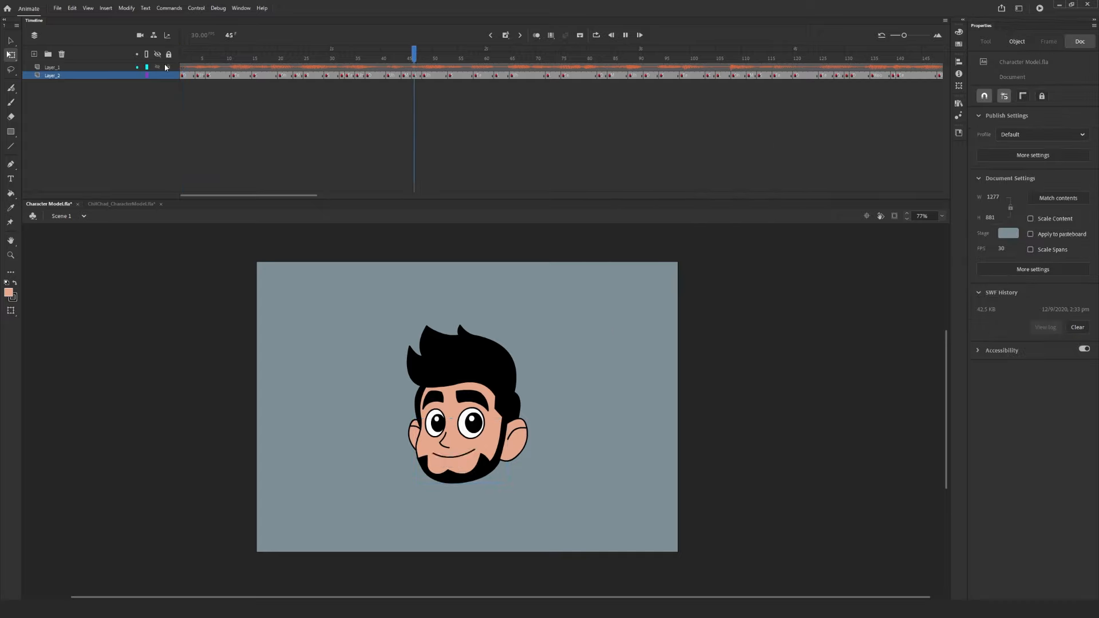
click(717, 53)
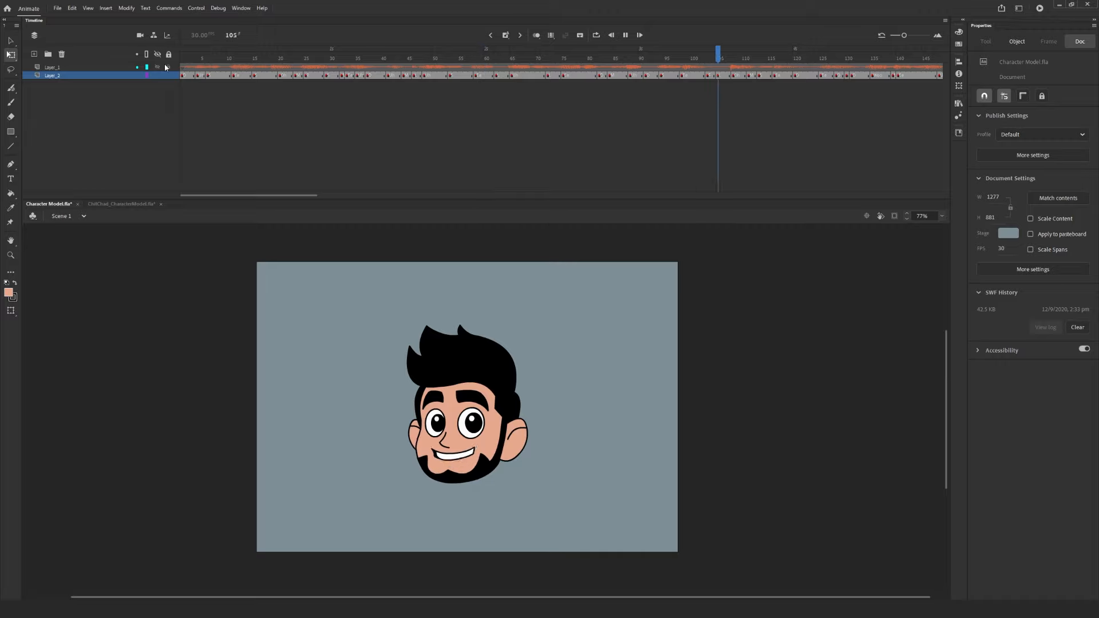